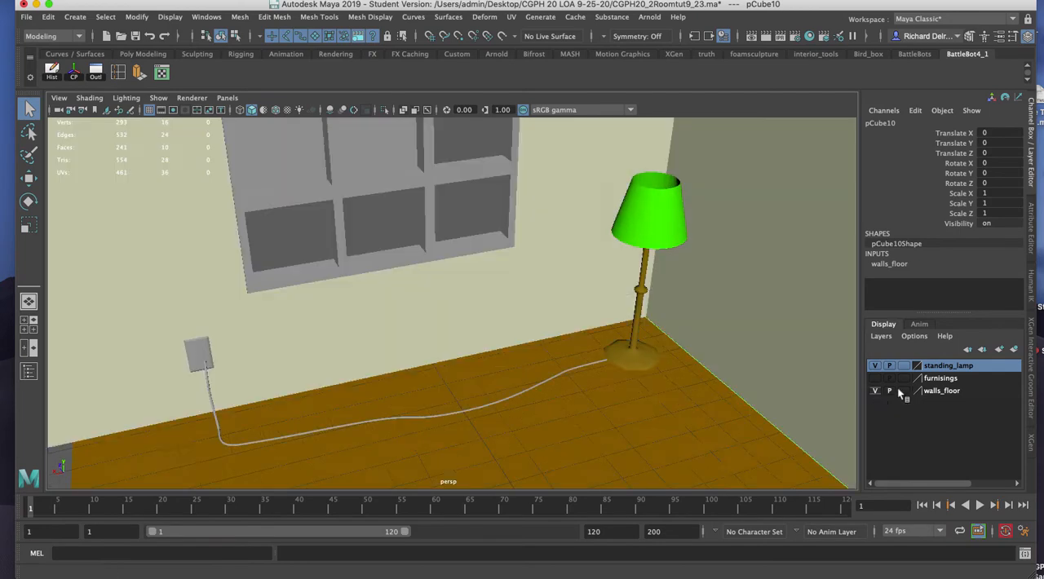
Hide the walls_floor layer so the front view shows only the empty grid.
{"action": "left_click", "coordinate": [875, 365]}
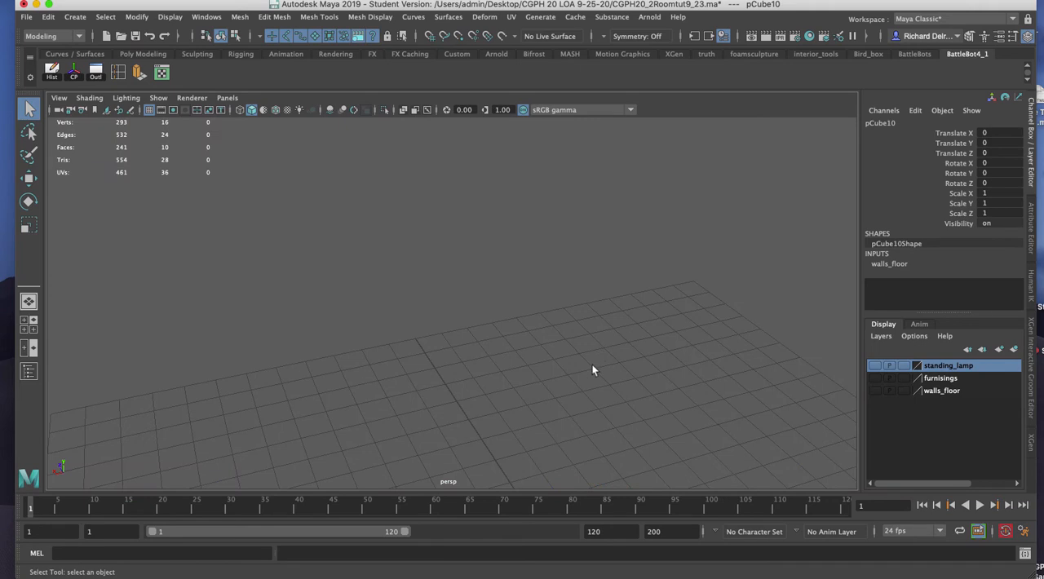
{"action": "mouse_move", "coordinate": [515, 320]}
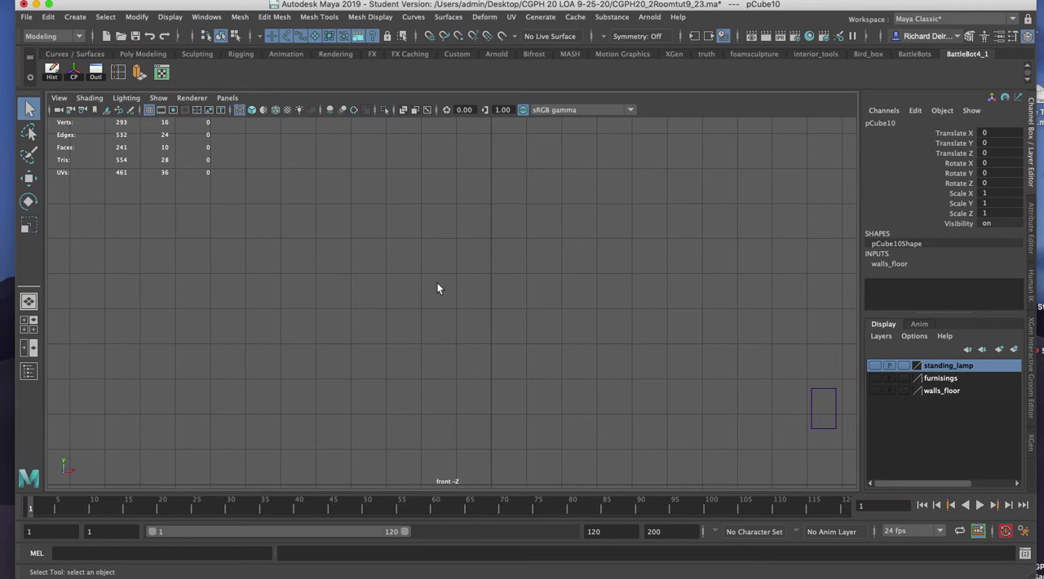
{"action": "mouse_move", "coordinate": [518, 351]}
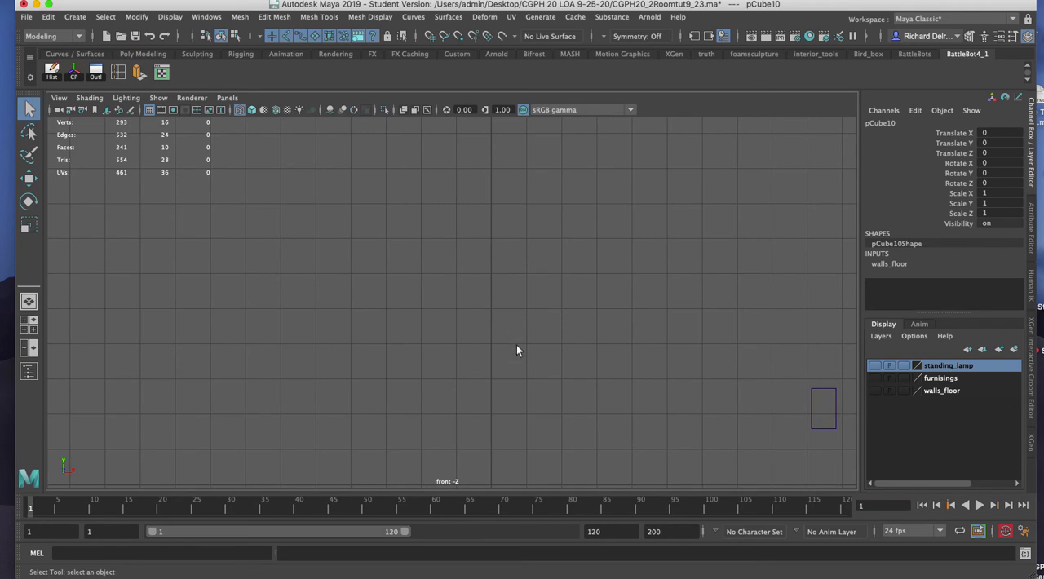
{"action": "mouse_move", "coordinate": [514, 436]}
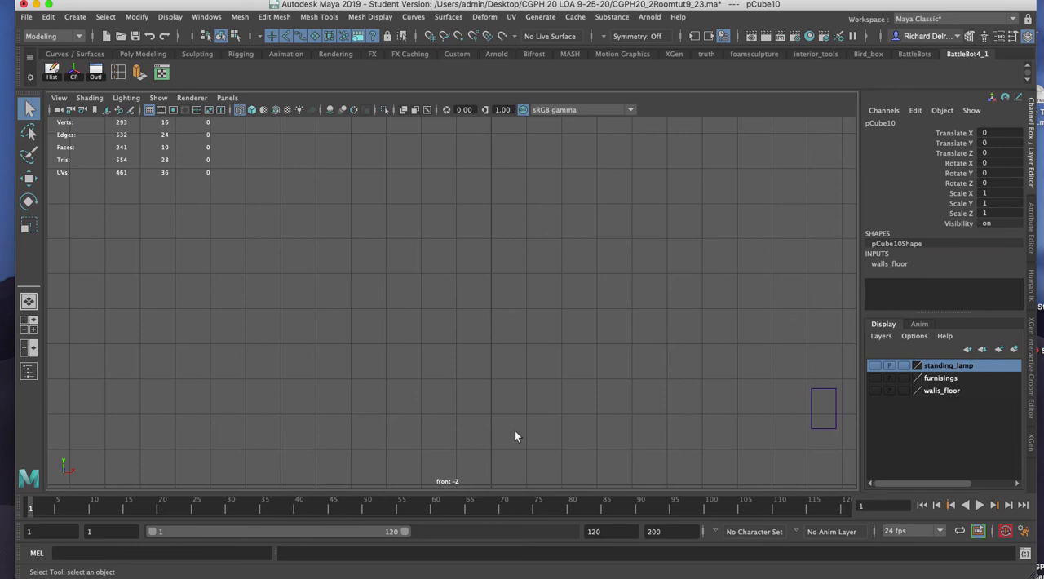
Activate the CV Curve Tool from the hotbox and set its curve degree.
{"action": "key", "text": "space"}
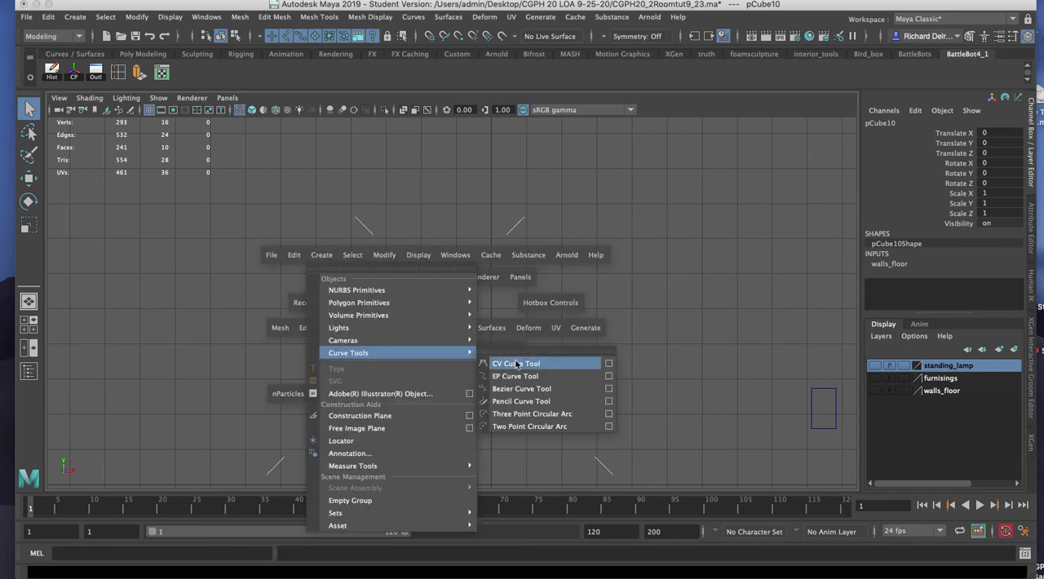
{"action": "left_click", "coordinate": [609, 363]}
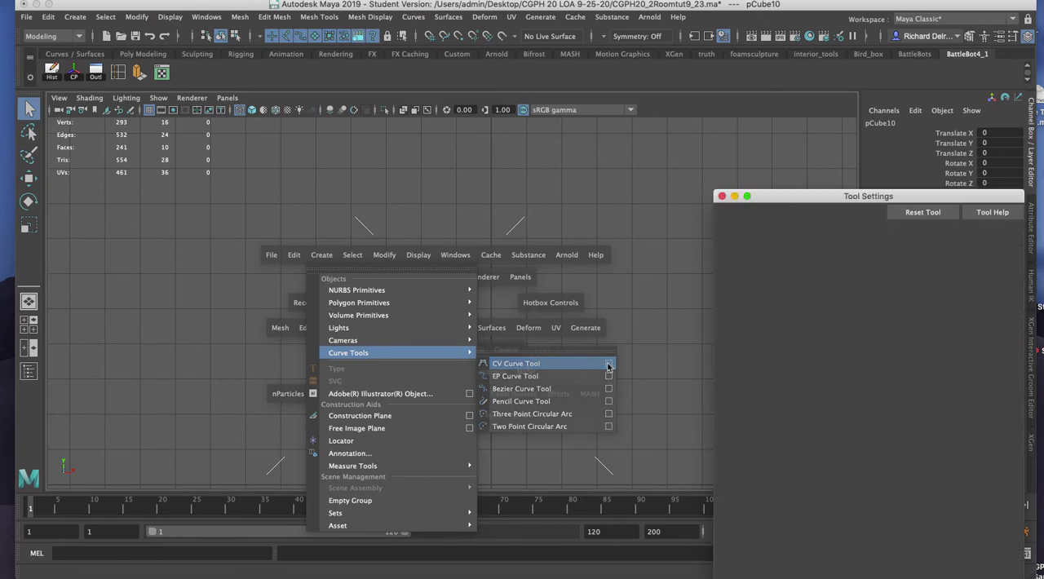
{"action": "left_click", "coordinate": [516, 363]}
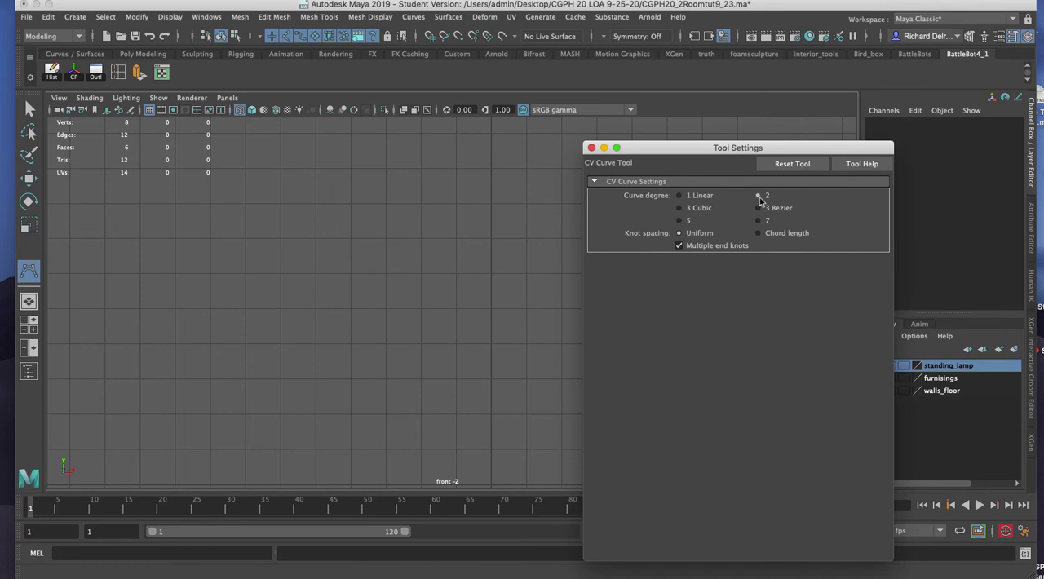
{"action": "left_click", "coordinate": [591, 148]}
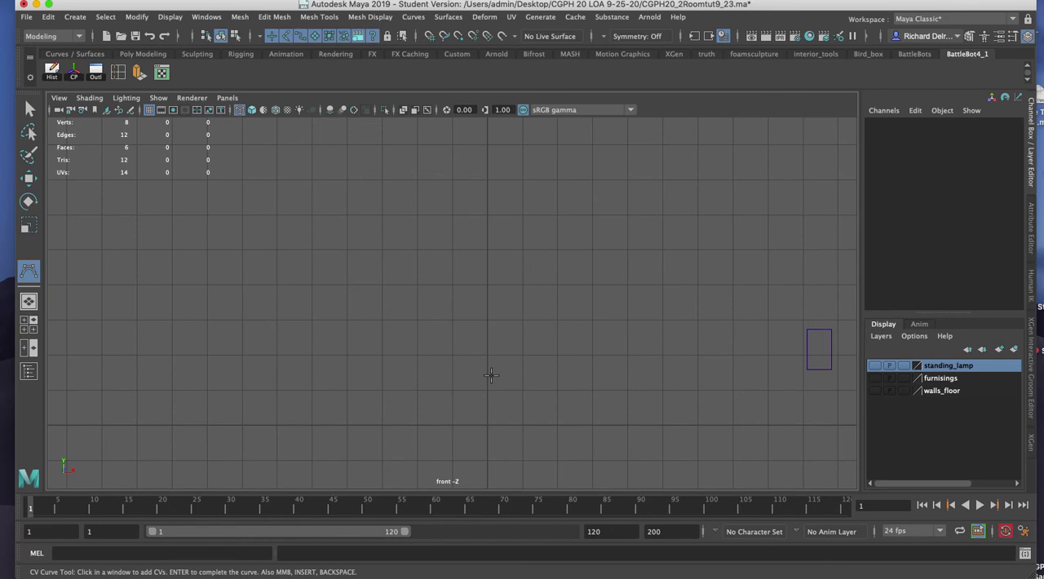
{"action": "mouse_move", "coordinate": [512, 226]}
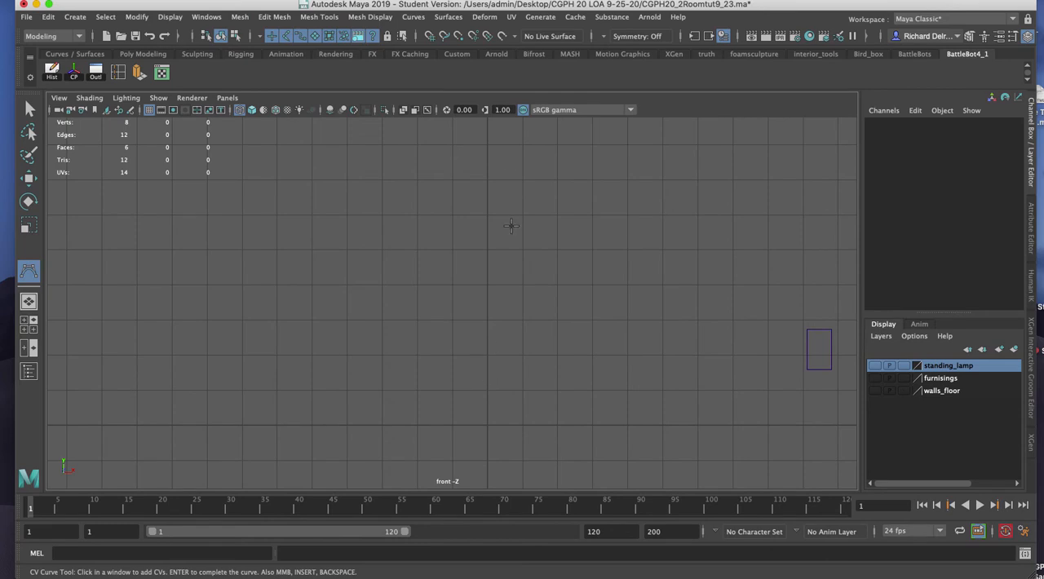
{"action": "mouse_move", "coordinate": [492, 405]}
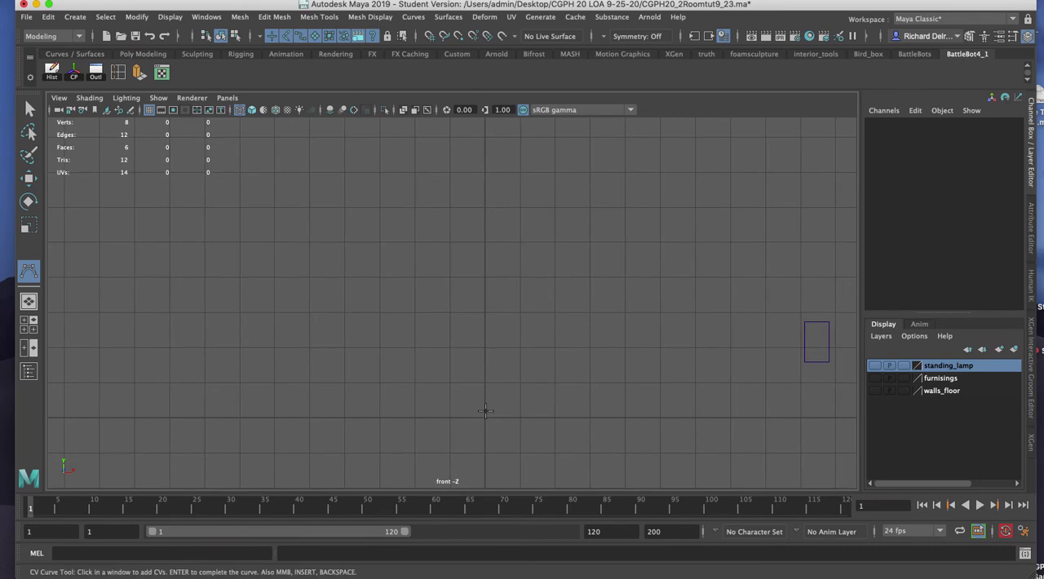
{"action": "mouse_move", "coordinate": [486, 416]}
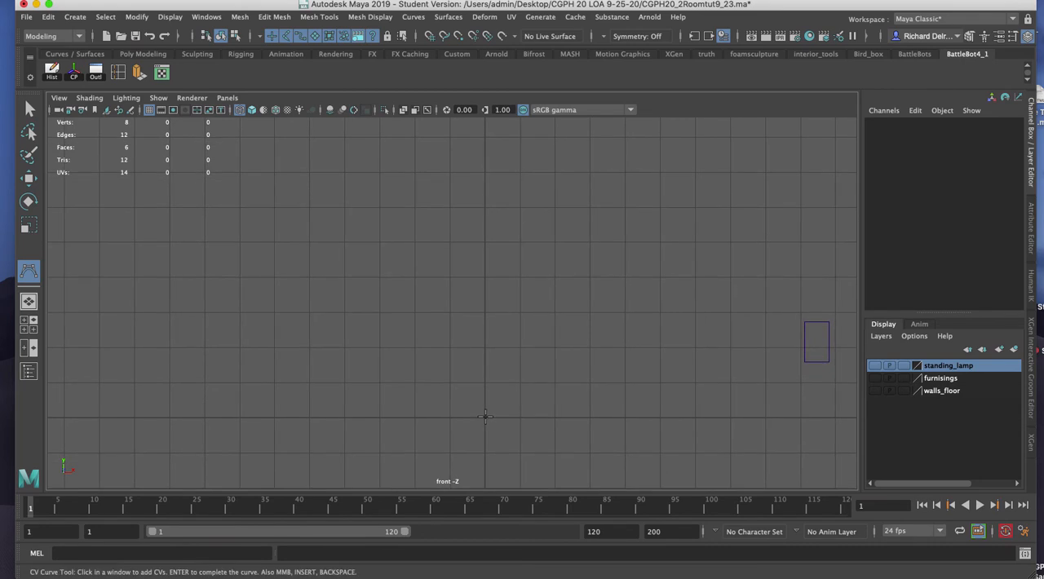
Trace the lamp profile in front view: flat sloped base rising into a tall post.
{"action": "left_click", "coordinate": [486, 417]}
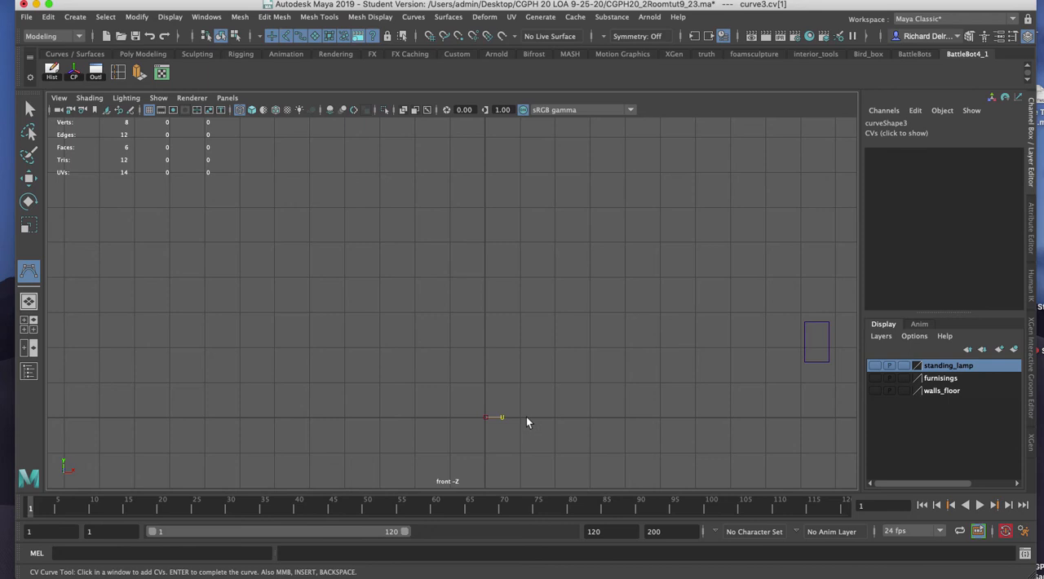
{"action": "left_click", "coordinate": [545, 419]}
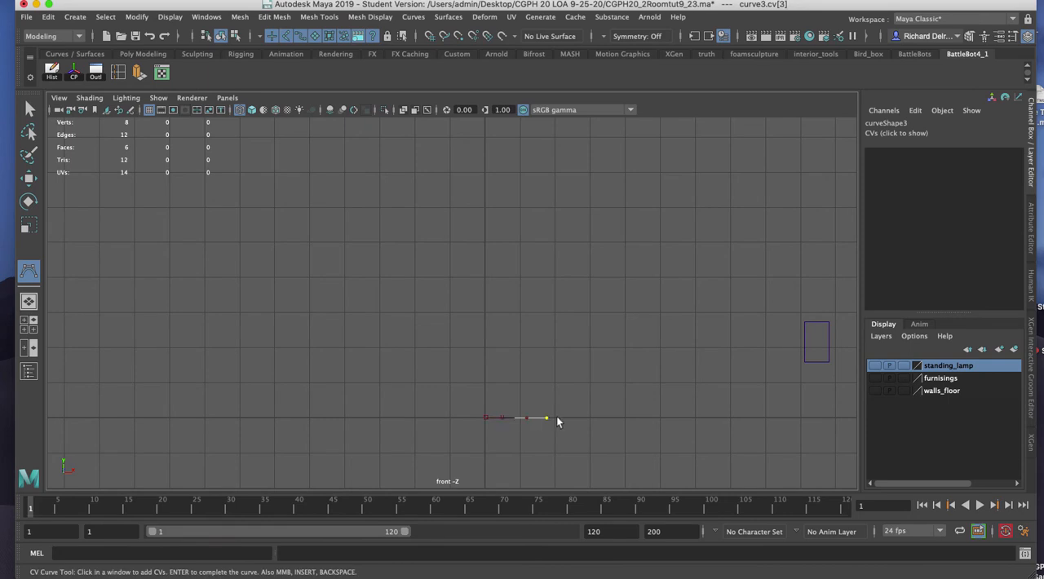
{"action": "left_click", "coordinate": [547, 416]}
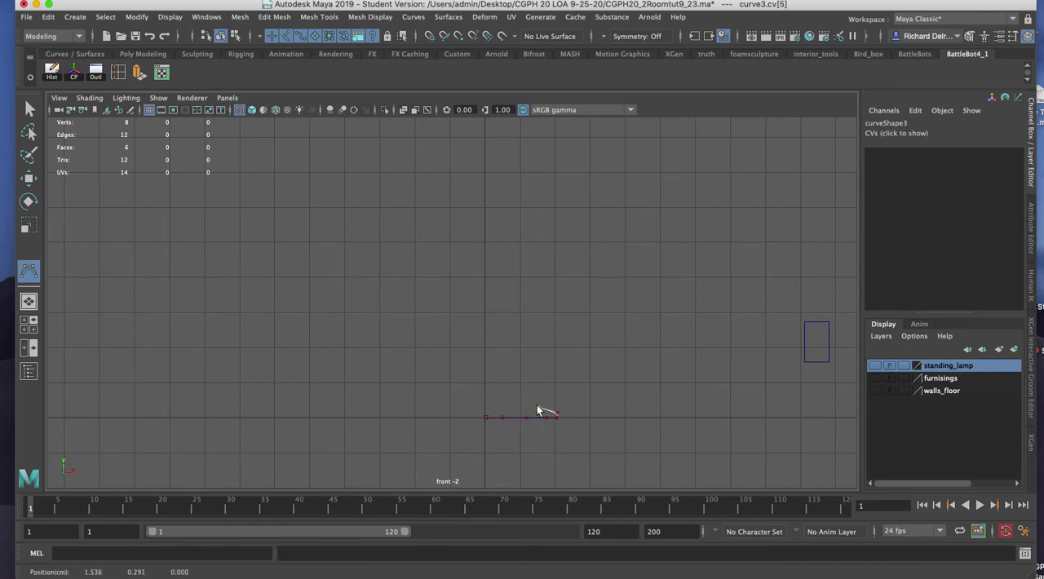
{"action": "left_click", "coordinate": [503, 401]}
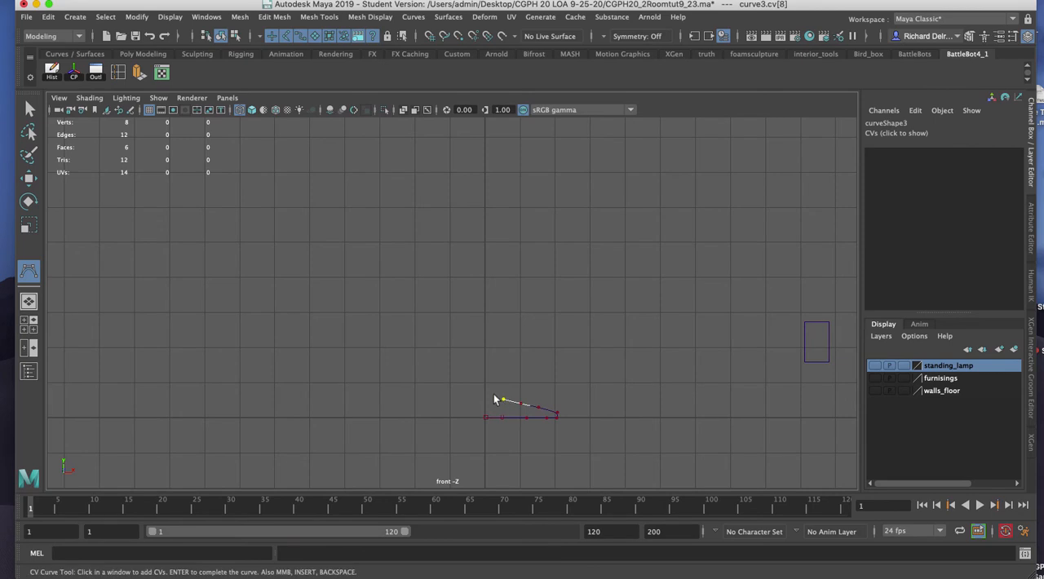
{"action": "left_click", "coordinate": [490, 392]}
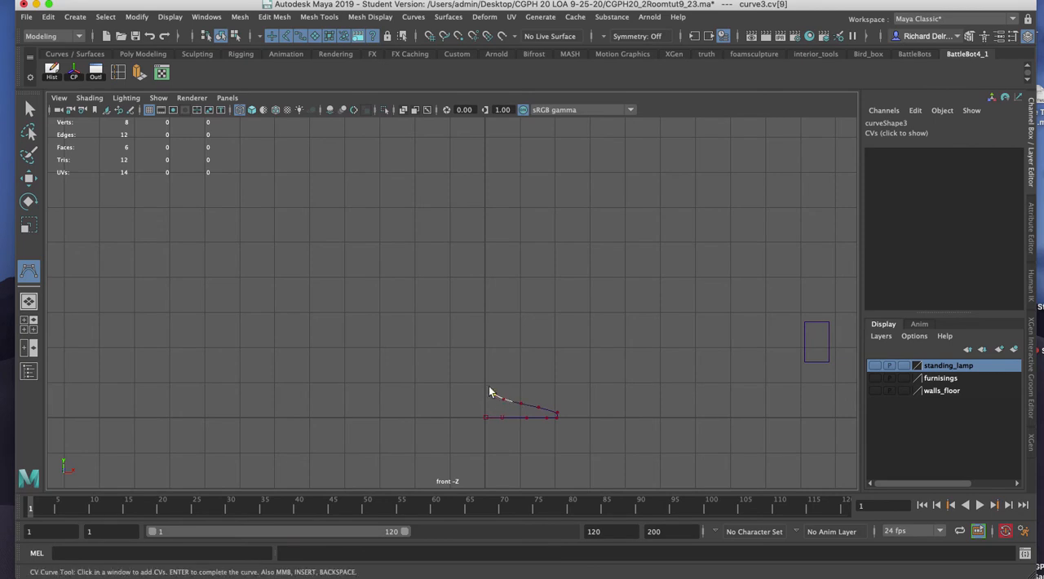
{"action": "left_click", "coordinate": [490, 388]}
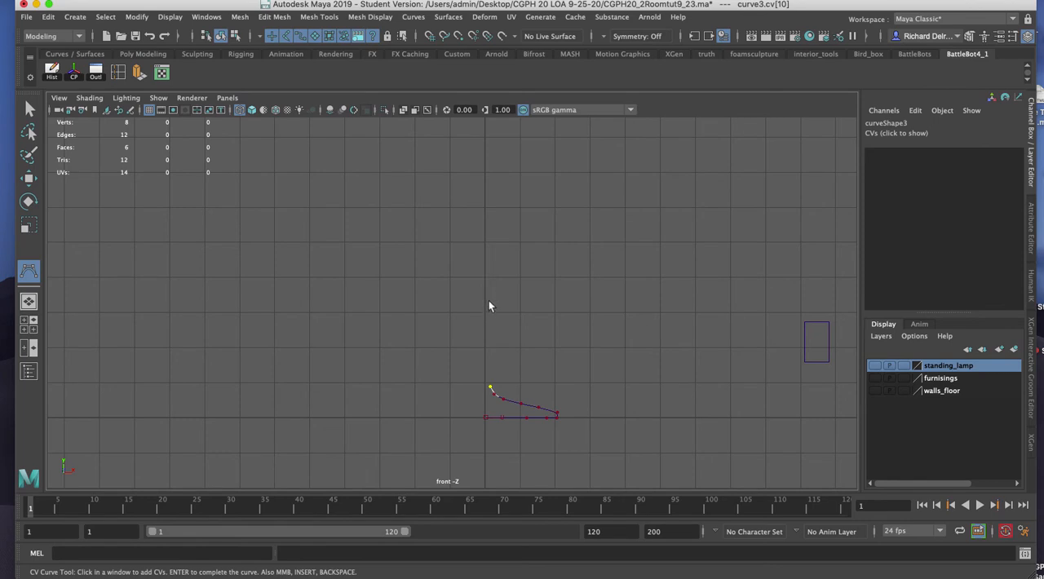
{"action": "left_click", "coordinate": [491, 268]}
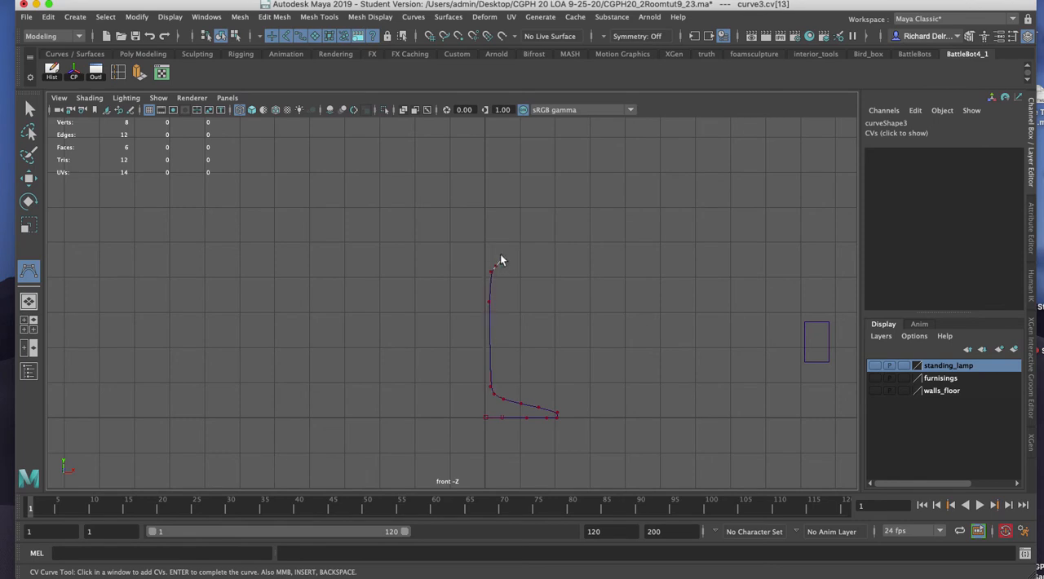
{"action": "left_click", "coordinate": [490, 191]}
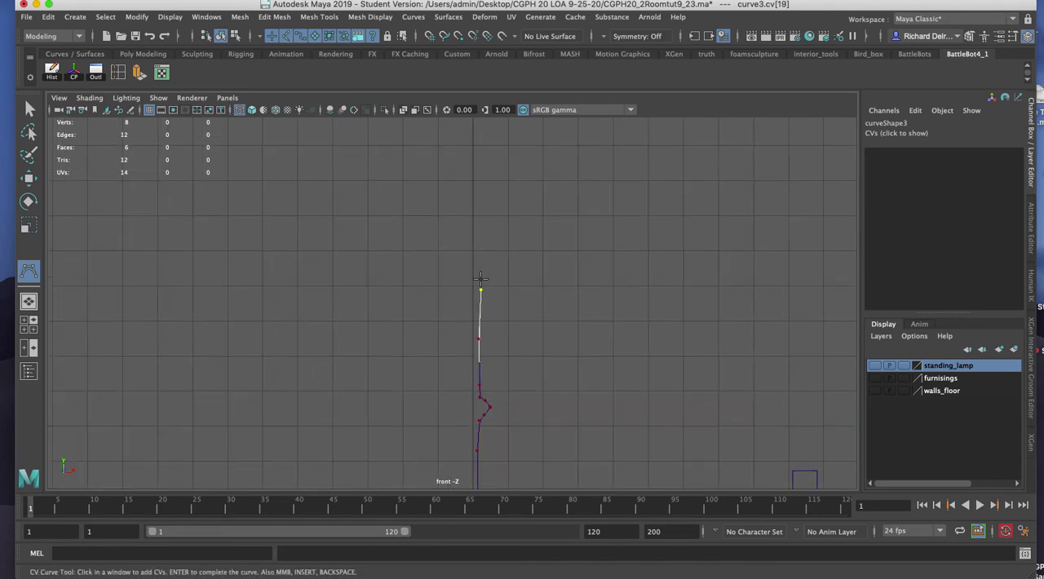
{"action": "left_click", "coordinate": [486, 253]}
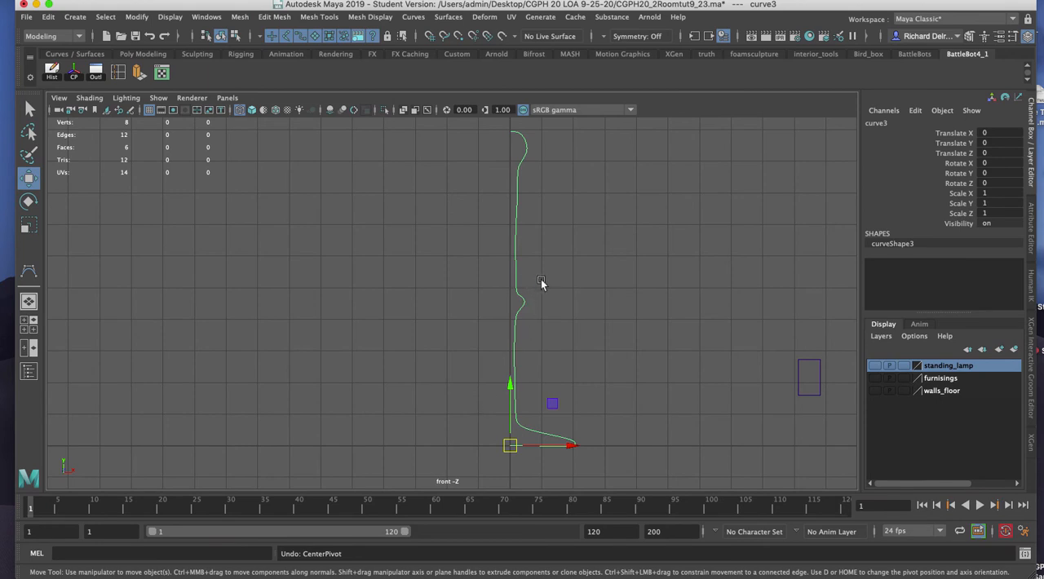
Reset Revolve options to defaults (Y axis, 360°, 8 segments) and revolve the curve.
{"action": "key", "text": "space"}
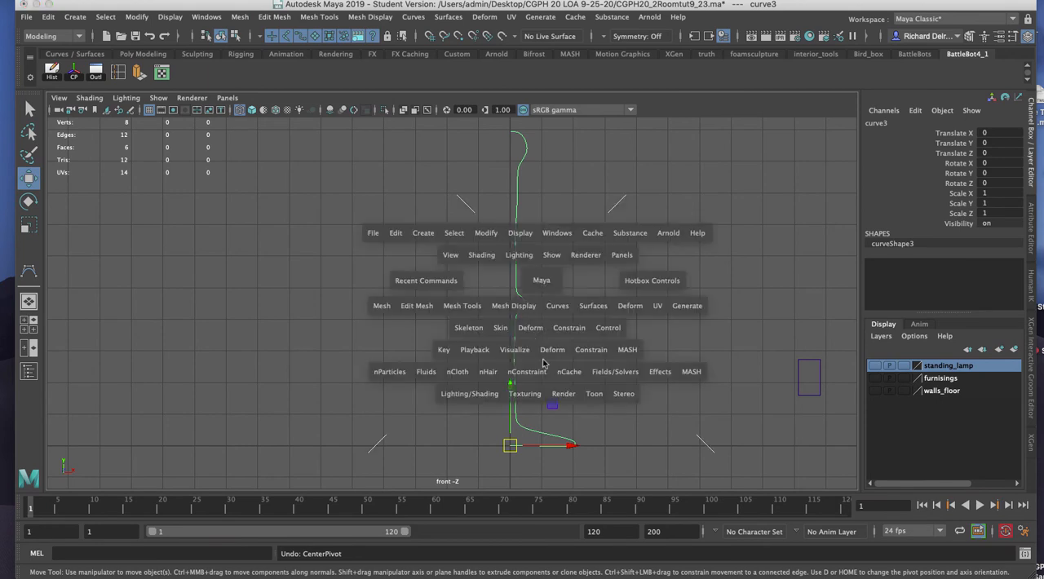
{"action": "mouse_move", "coordinate": [589, 314]}
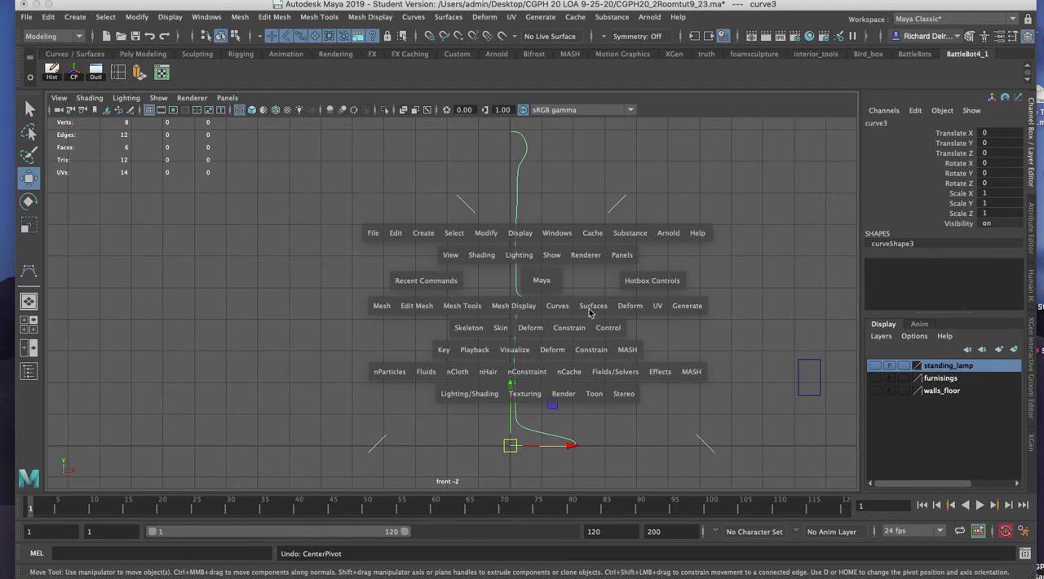
{"action": "mouse_move", "coordinate": [556, 313]}
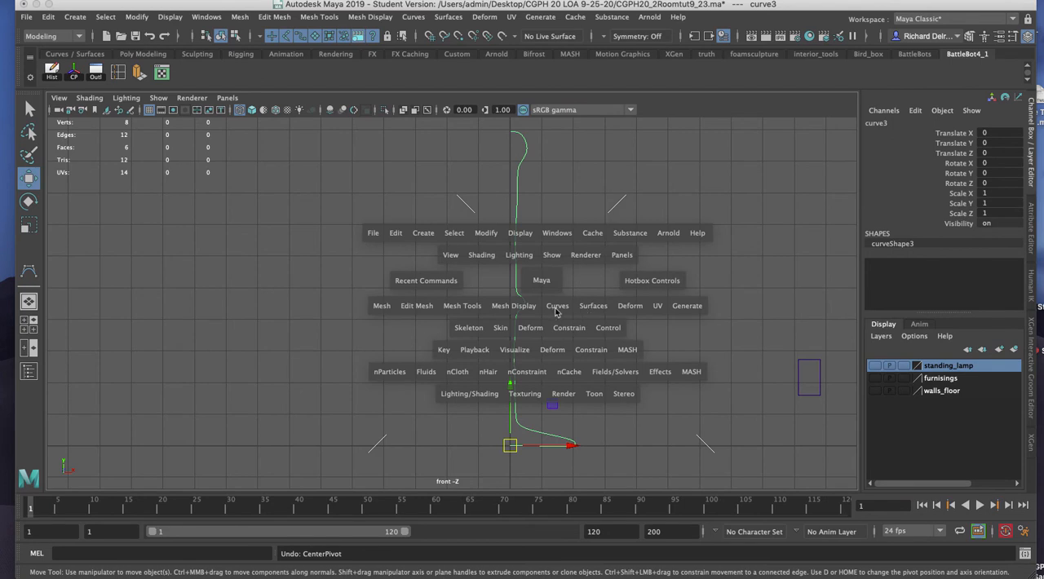
{"action": "mouse_move", "coordinate": [549, 308]}
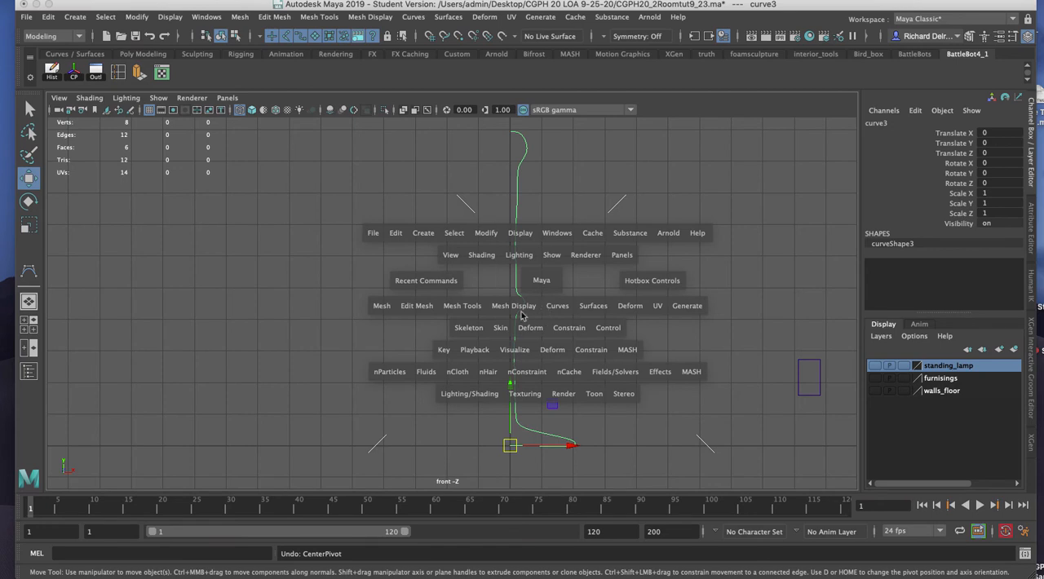
{"action": "mouse_move", "coordinate": [562, 312]}
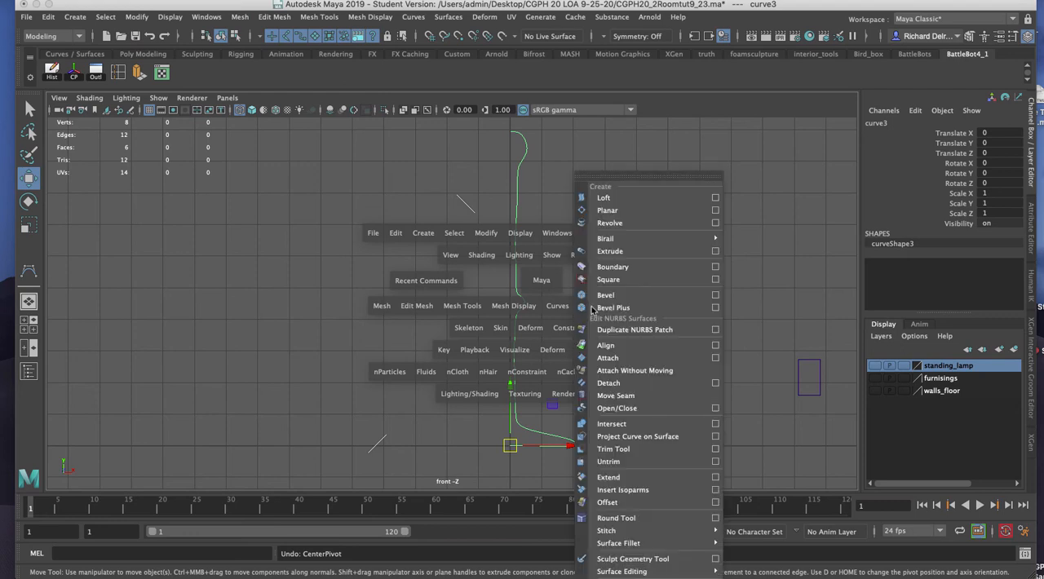
{"action": "mouse_move", "coordinate": [636, 223]}
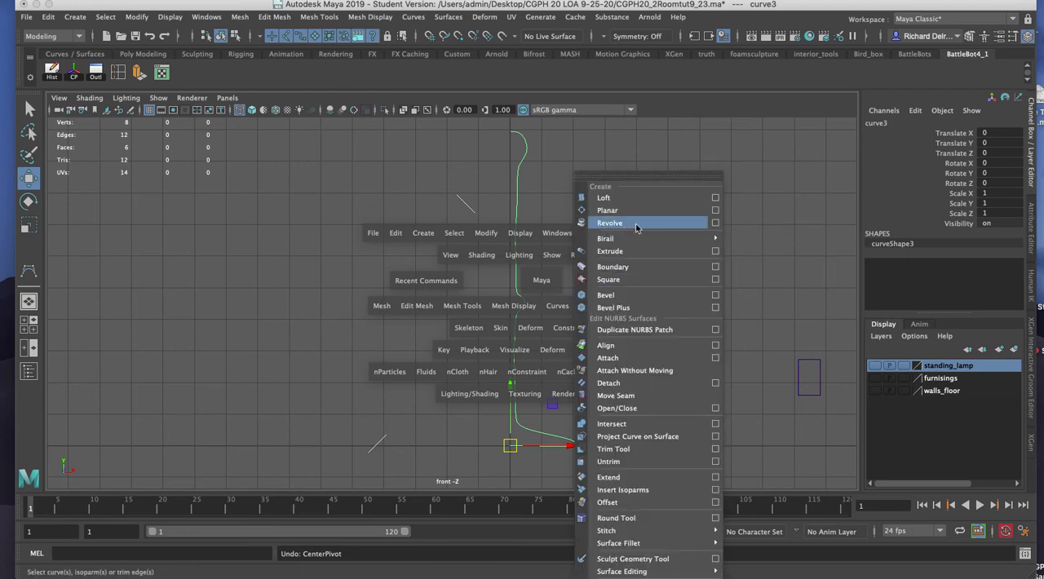
{"action": "left_click", "coordinate": [716, 223]}
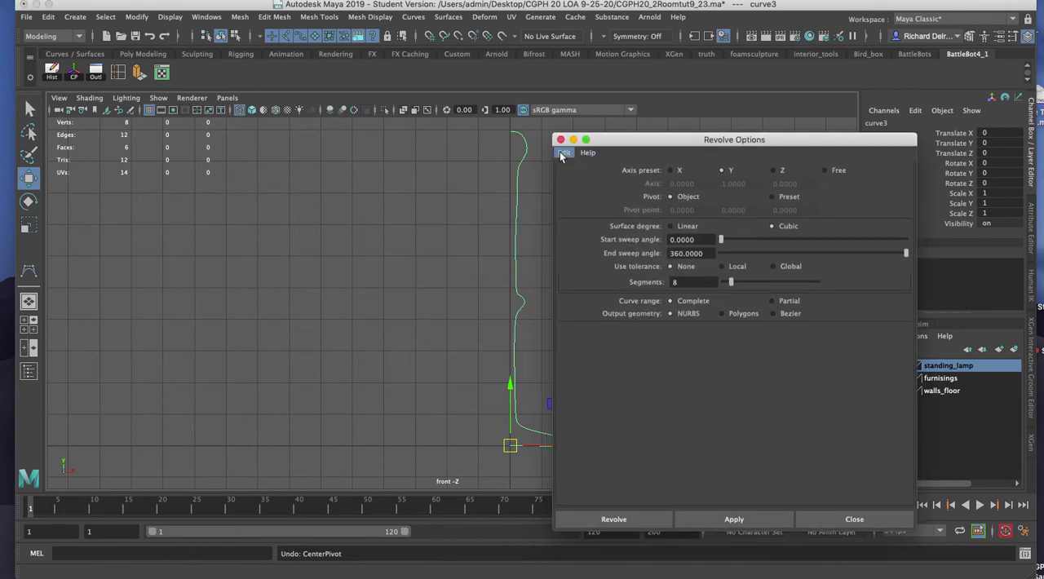
{"action": "left_click", "coordinate": [563, 153]}
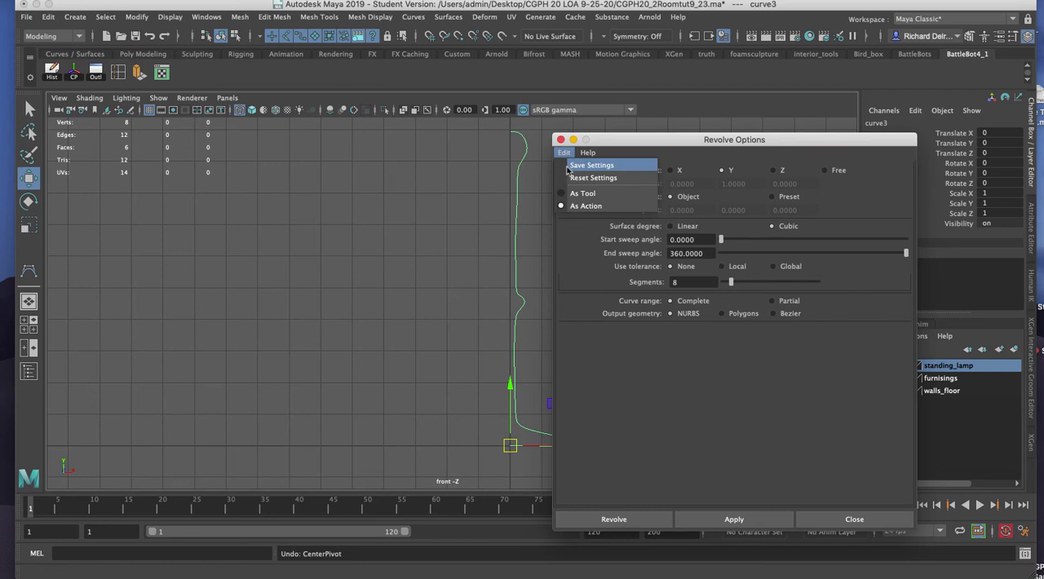
{"action": "left_click", "coordinate": [564, 153]}
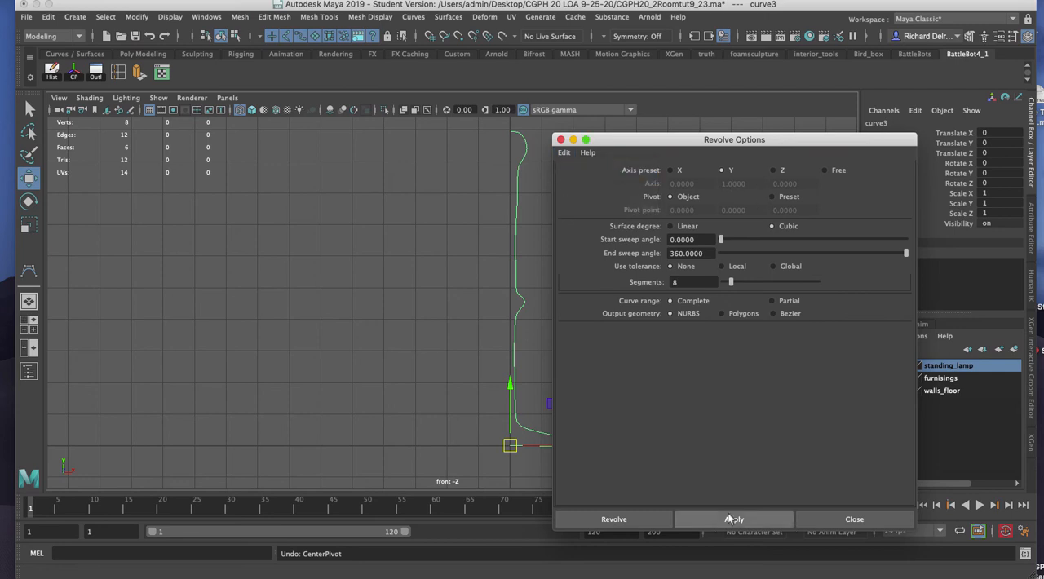
{"action": "left_click", "coordinate": [734, 518]}
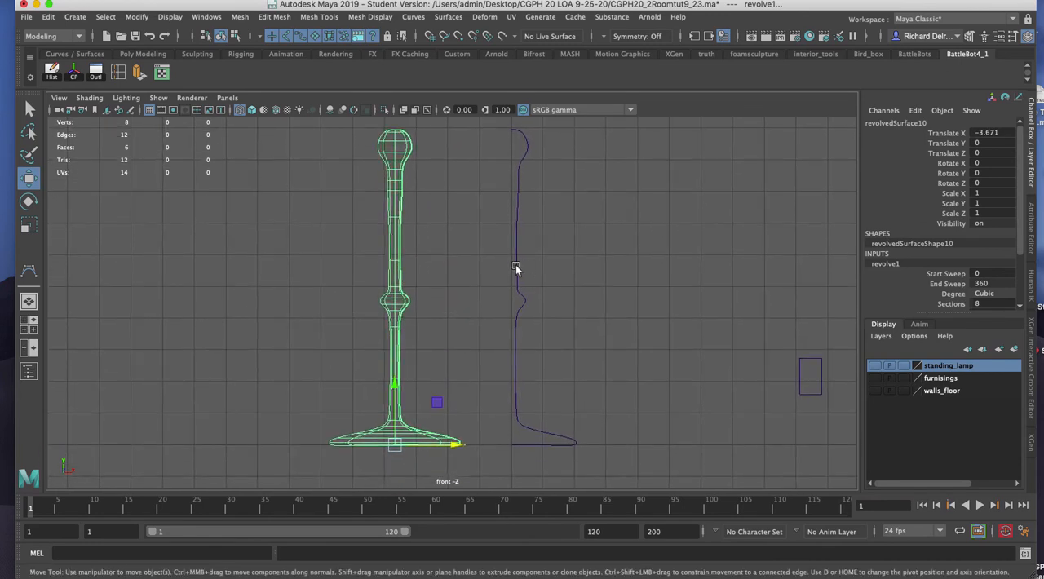
Display the profile curve's control vertices and drag-select a group of them.
{"action": "right_click", "coordinate": [517, 268]}
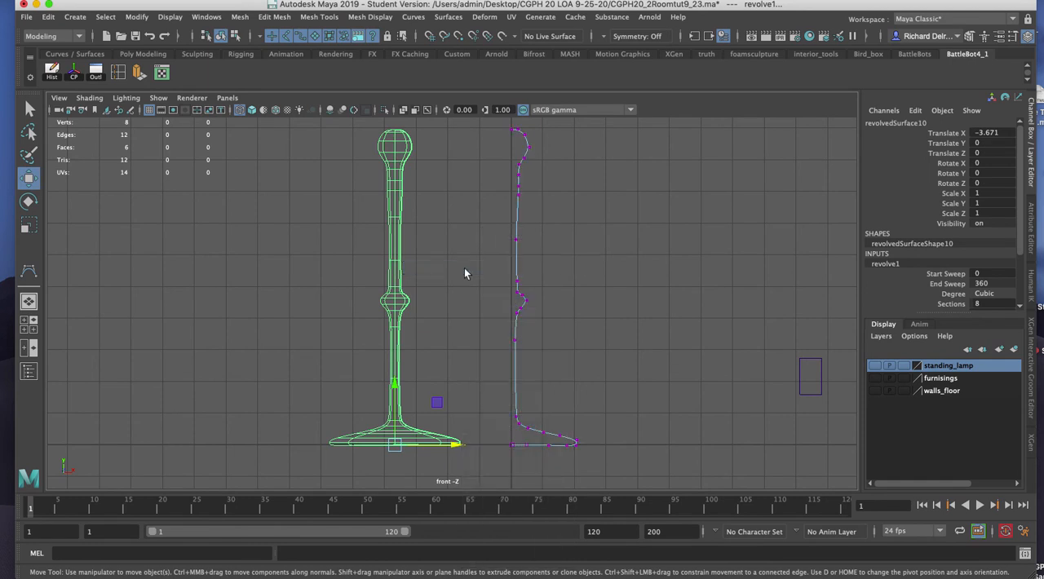
{"action": "mouse_move", "coordinate": [498, 324]}
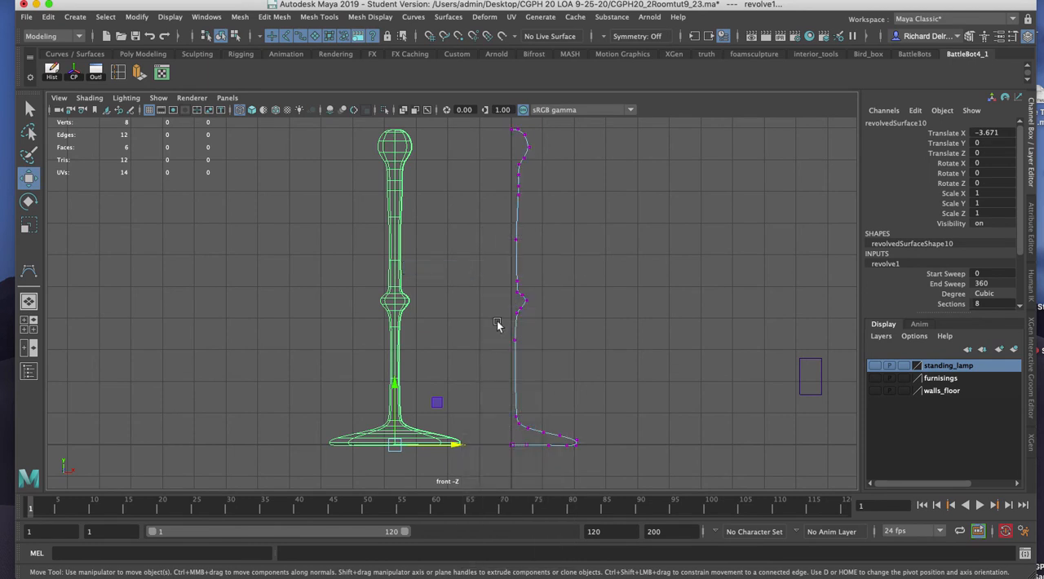
{"action": "left_click_drag", "start_coordinate": [498, 320], "coordinate": [536, 428]}
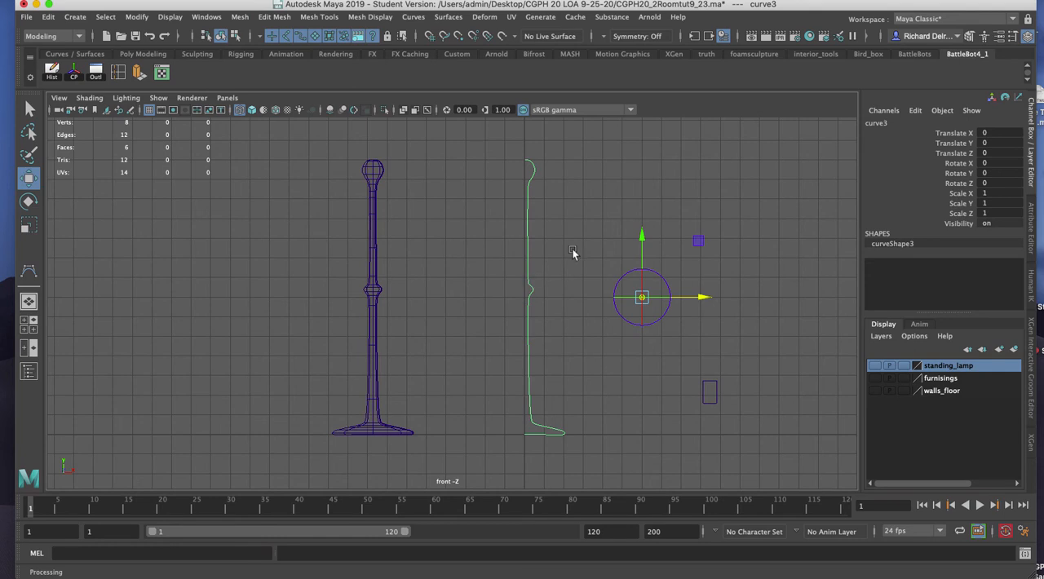
Revolve the curve again and move the wide drum-shaped surface to the right.
{"action": "key", "text": "space"}
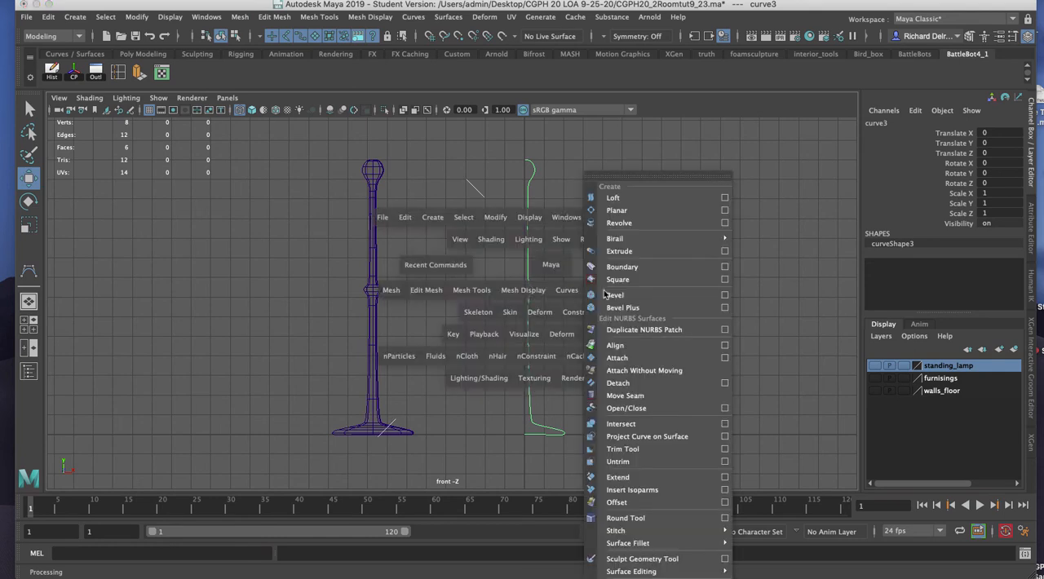
{"action": "left_click", "coordinate": [619, 222]}
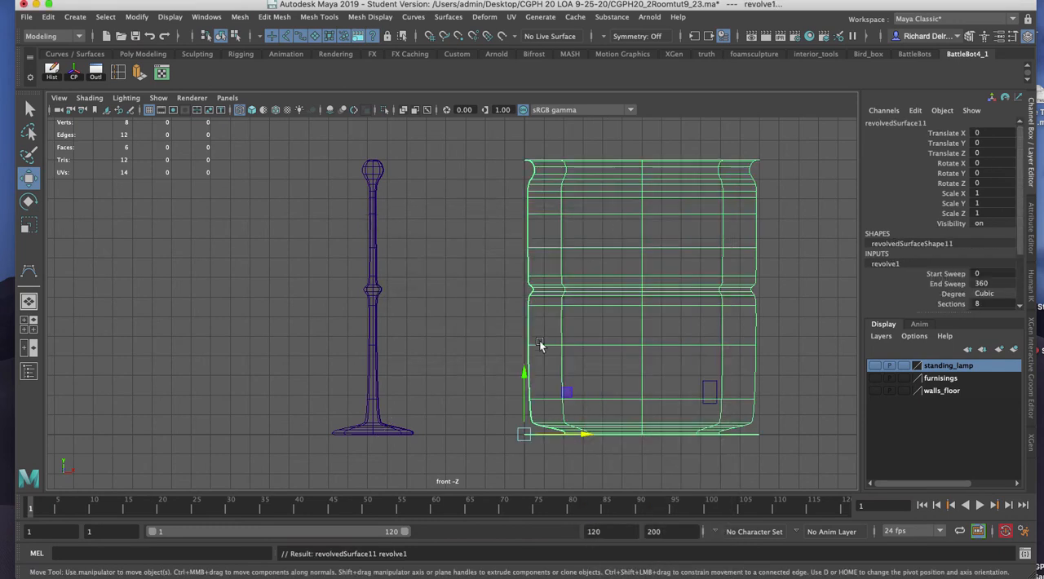
{"action": "mouse_move", "coordinate": [540, 357]}
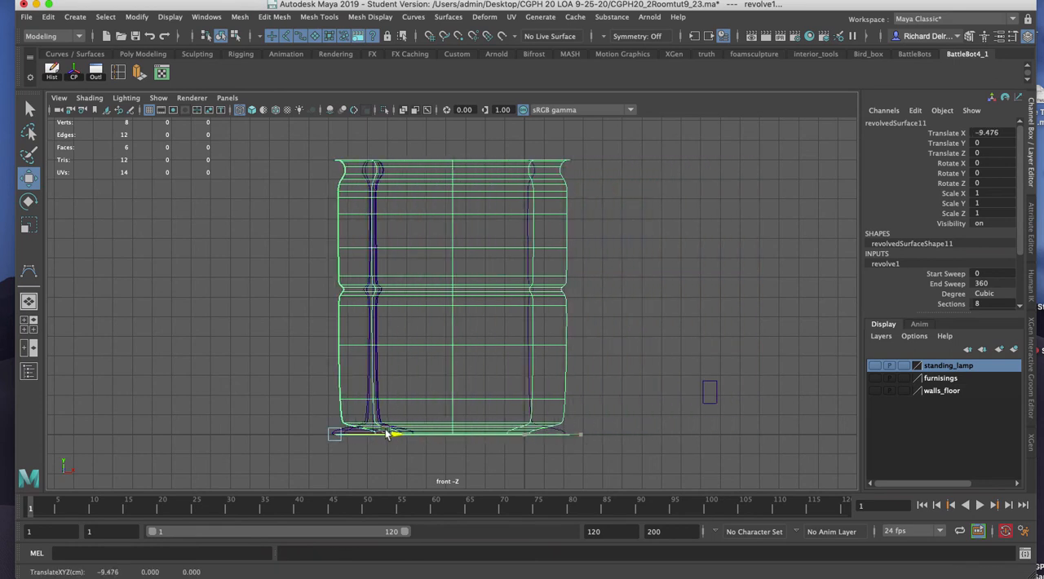
{"action": "left_click_drag", "start_coordinate": [391, 432], "coordinate": [681, 434]}
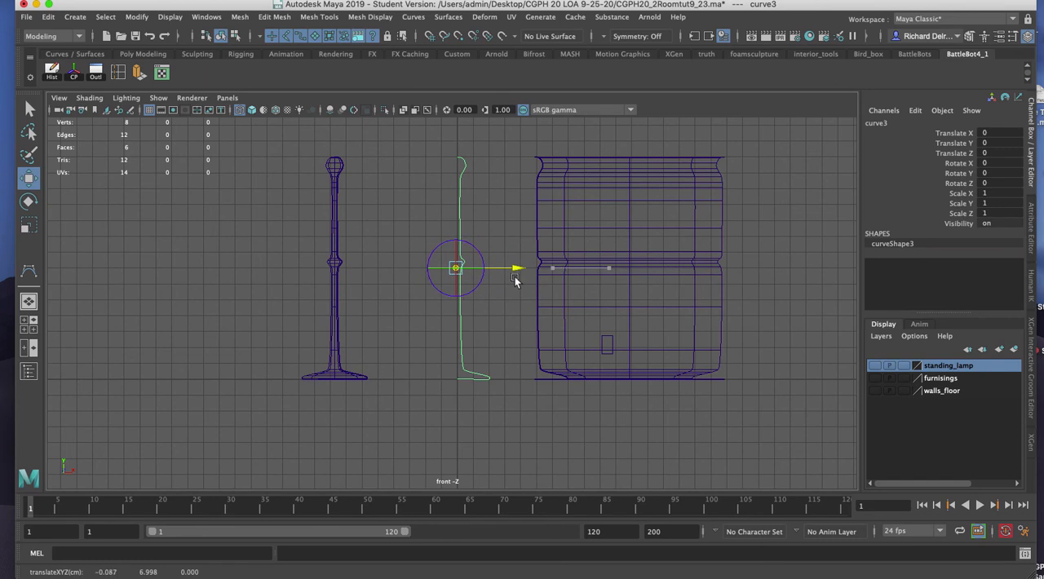
Move the curve to reshape the second surface into a slim lamp, then smooth-shade it.
{"action": "left_click_drag", "start_coordinate": [457, 267], "coordinate": [457, 363]}
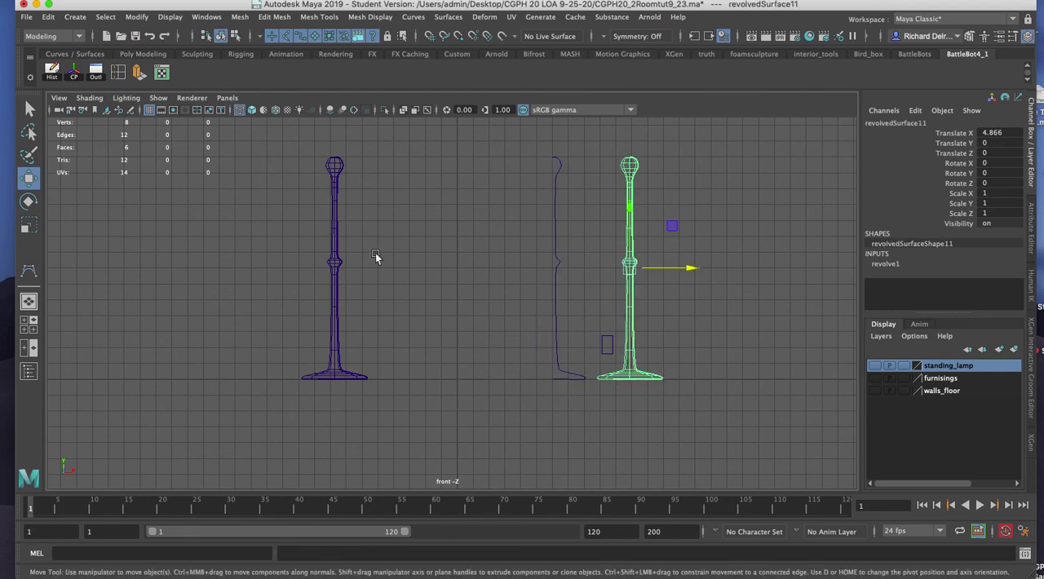
{"action": "left_click_drag", "start_coordinate": [692, 267], "coordinate": [533, 268]}
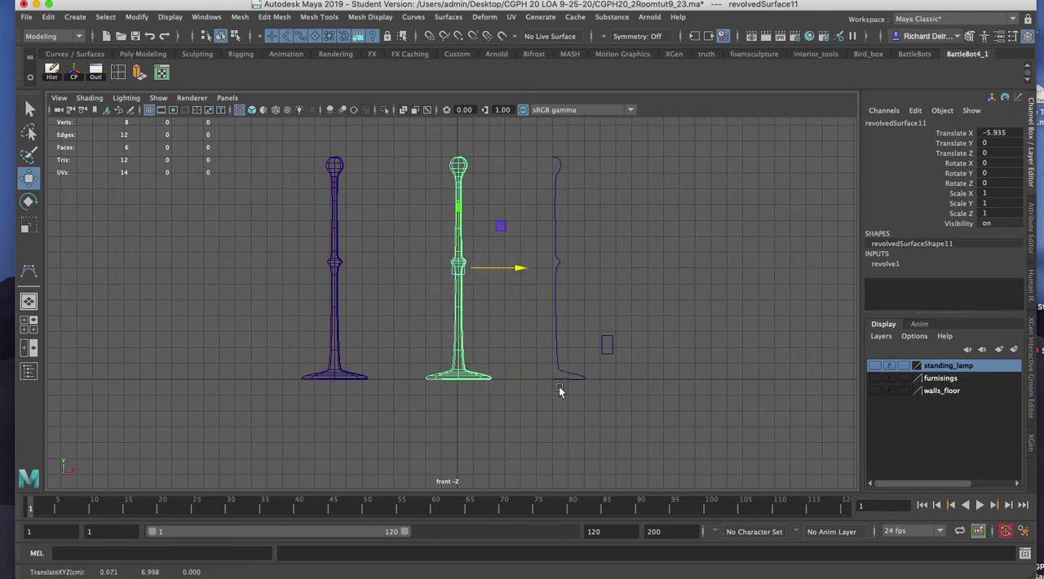
{"action": "left_click", "coordinate": [51, 71]}
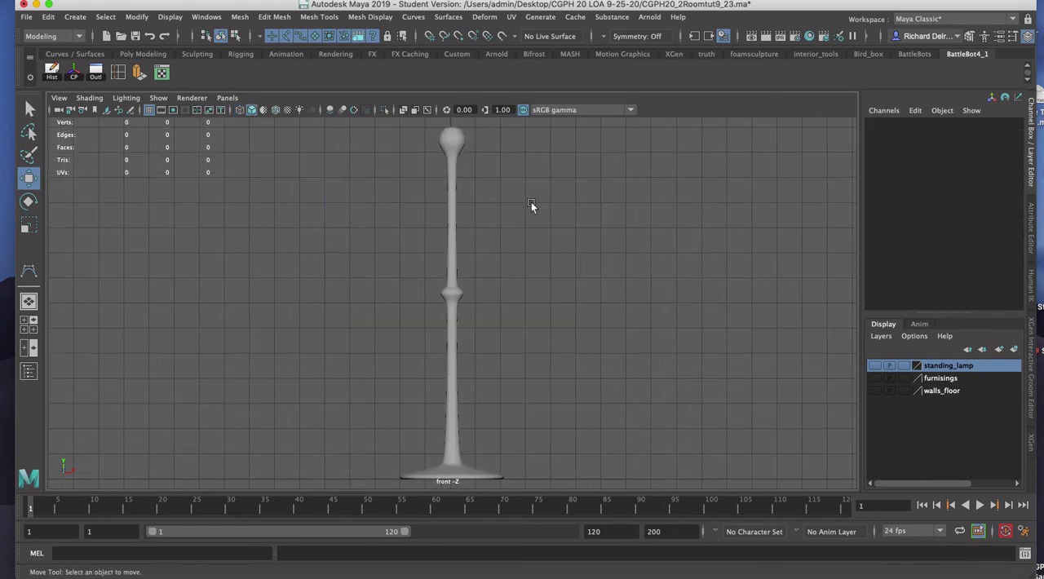
{"action": "mouse_move", "coordinate": [468, 263]}
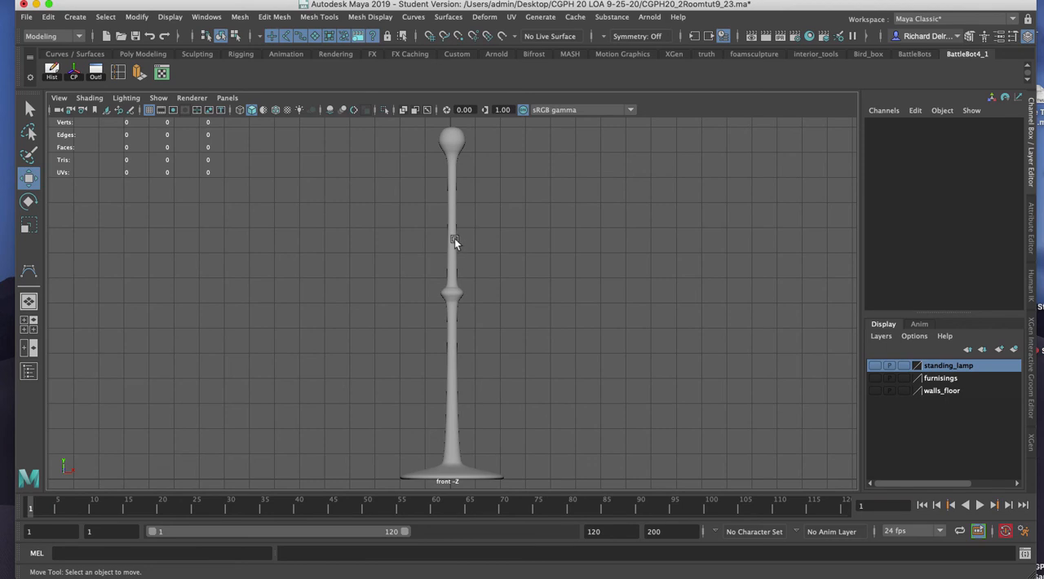
Select the lamp surface and open the Modify > Convert > NURBS to Polygons options.
{"action": "left_click", "coordinate": [453, 169]}
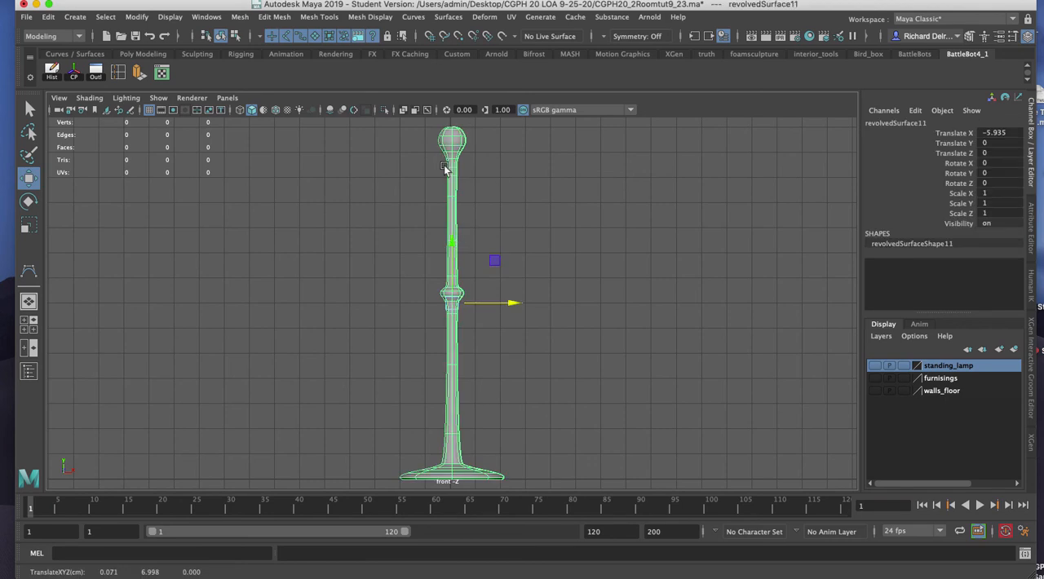
{"action": "mouse_move", "coordinate": [423, 131]}
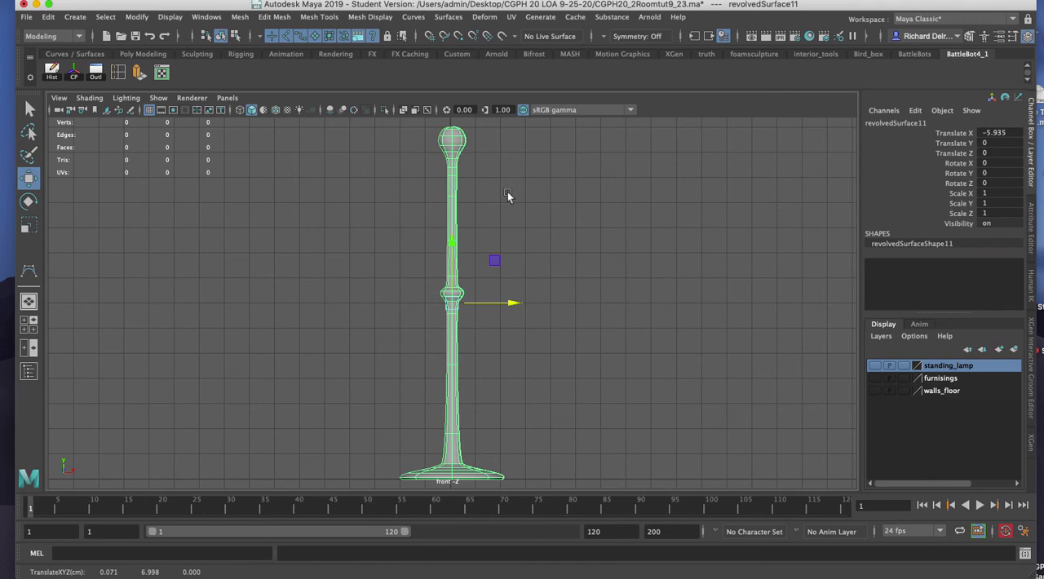
{"action": "key", "text": "space"}
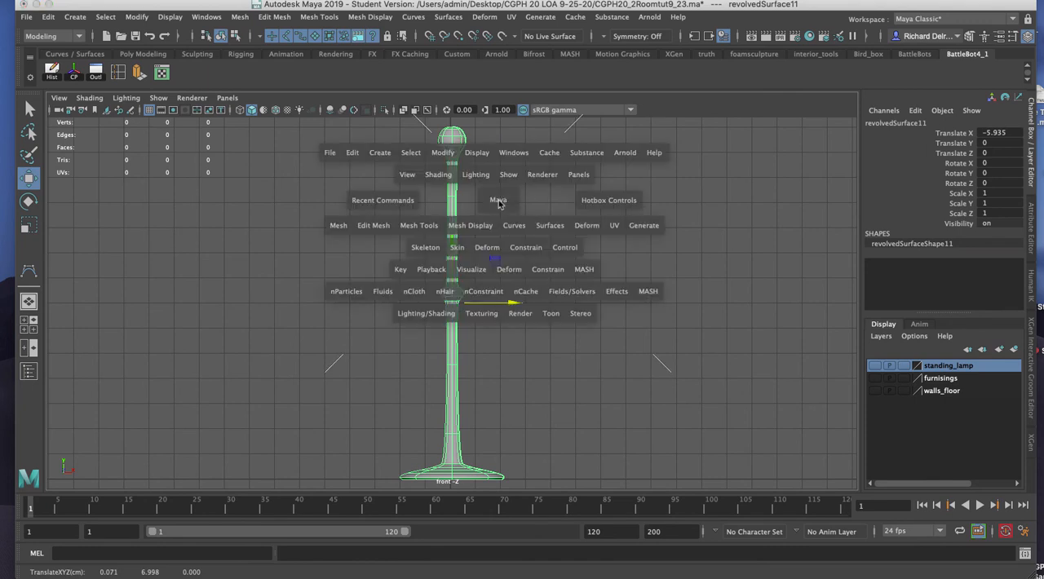
{"action": "left_click", "coordinate": [442, 153]}
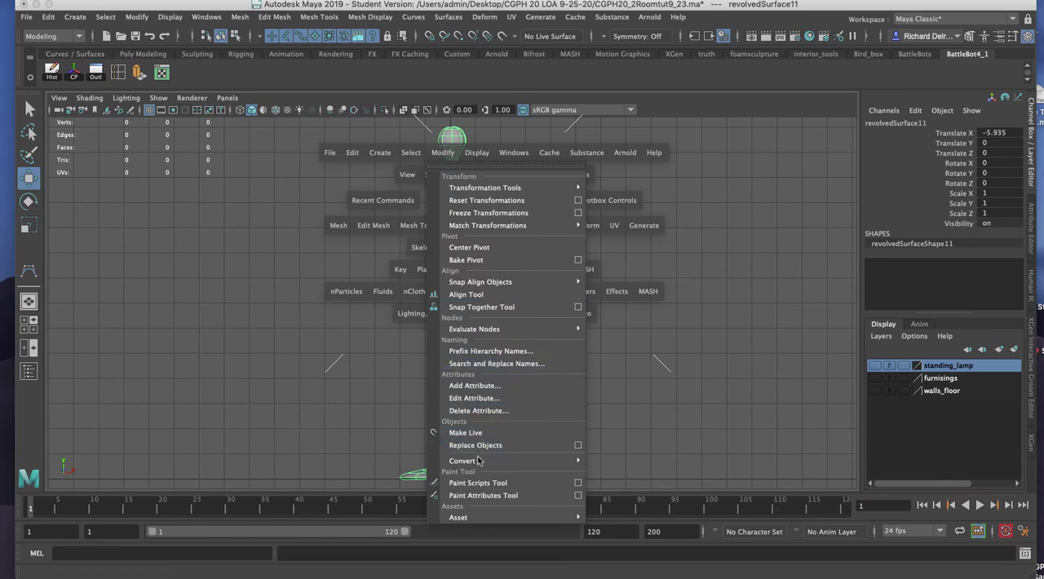
{"action": "mouse_move", "coordinate": [462, 460]}
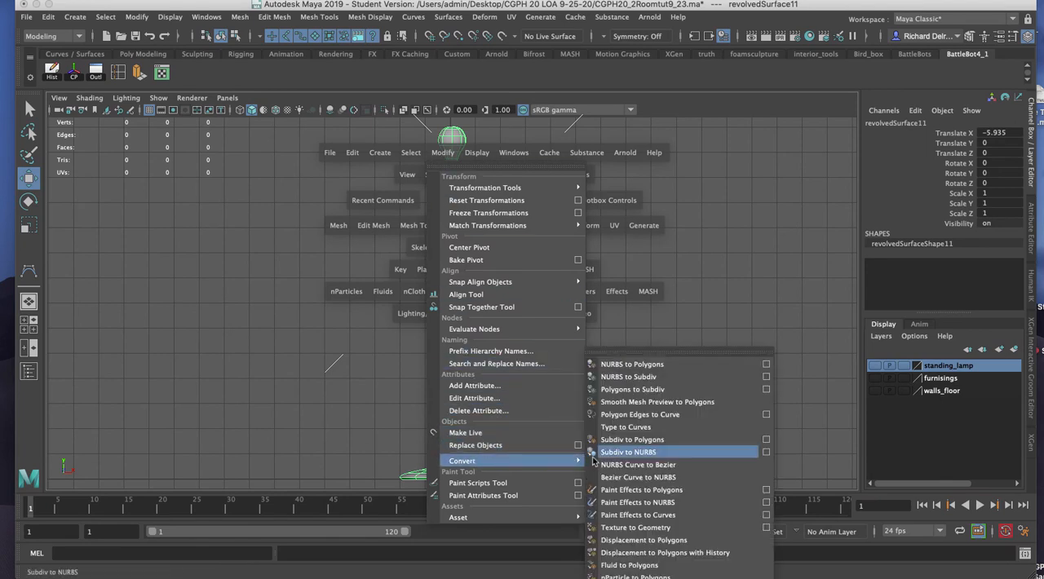
{"action": "mouse_move", "coordinate": [632, 390]}
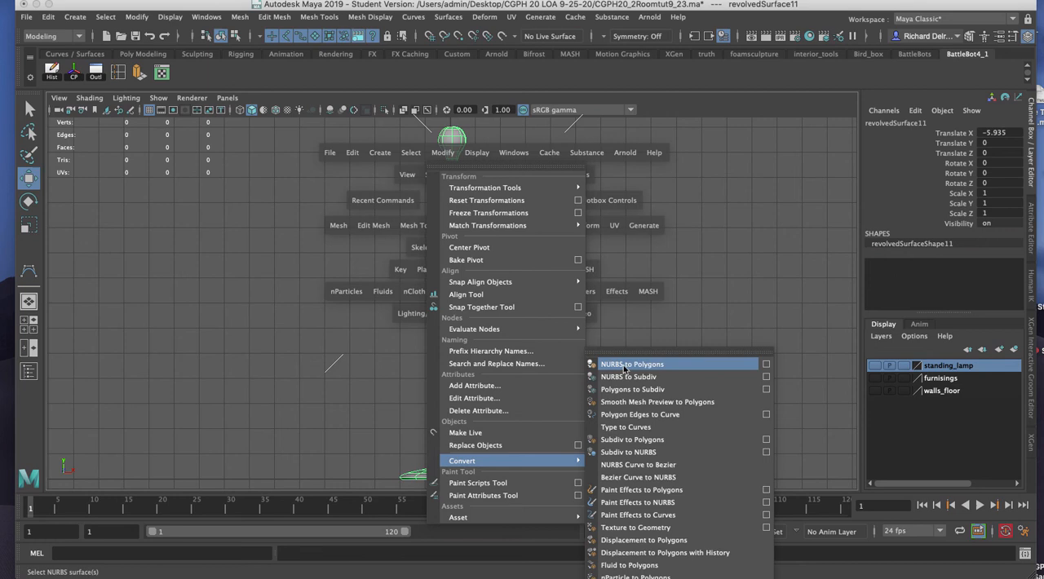
{"action": "left_click", "coordinate": [765, 364]}
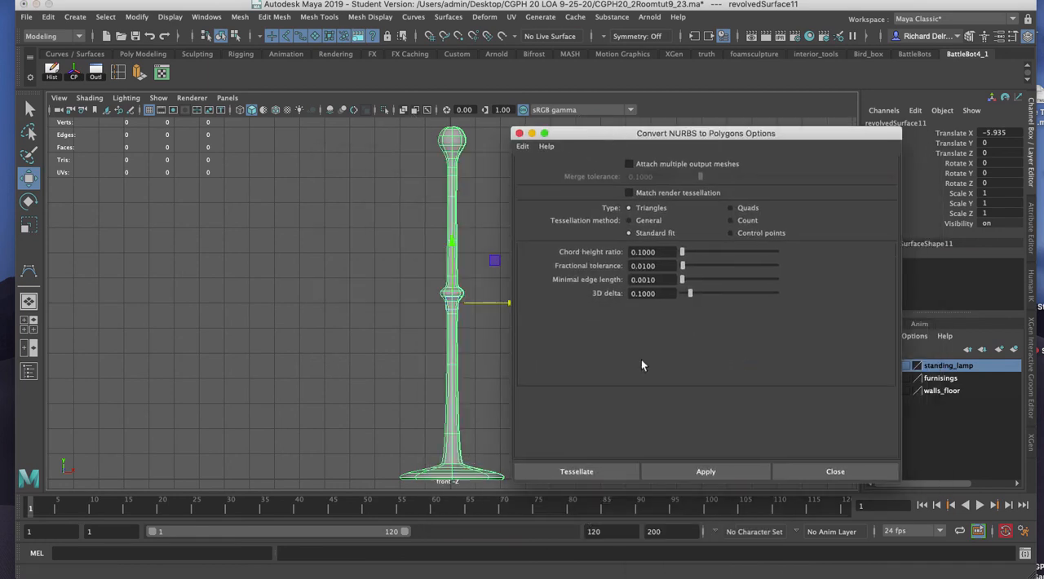
{"action": "mouse_move", "coordinate": [729, 261]}
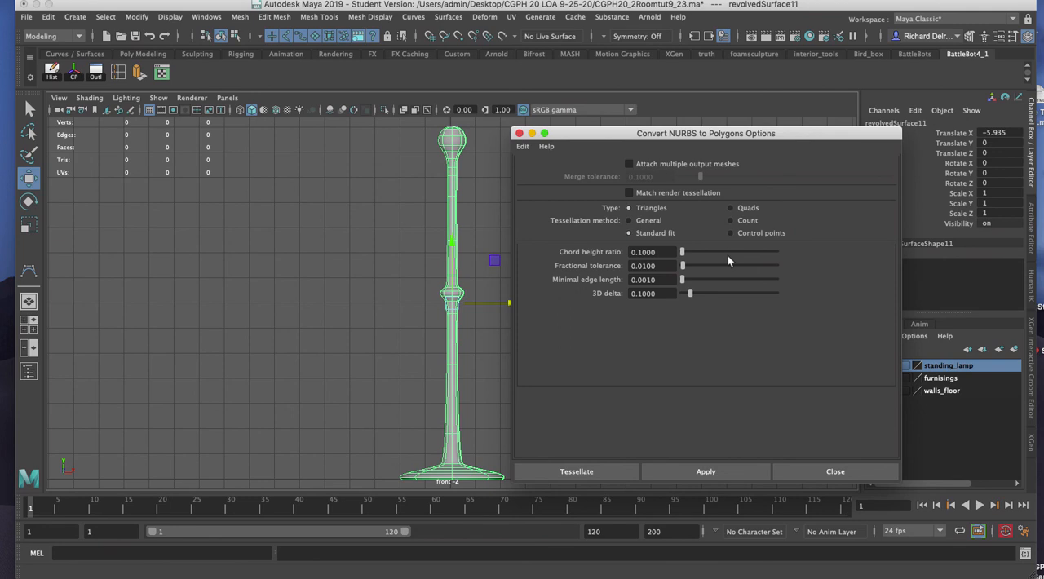
Tessellate the lamp by control points into a 224-vertex mesh and move it left.
{"action": "left_click", "coordinate": [731, 233]}
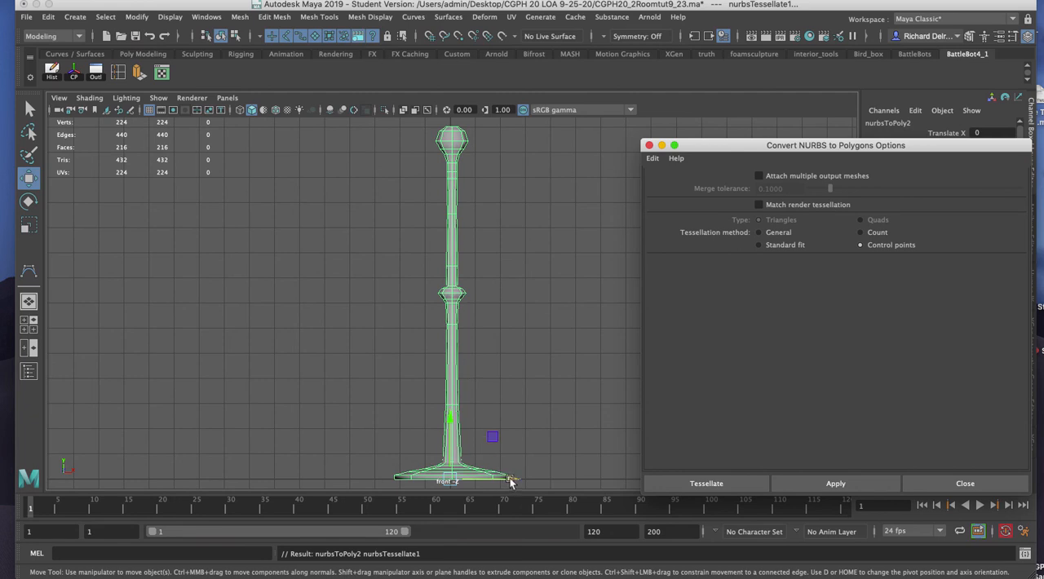
{"action": "left_click_drag", "start_coordinate": [509, 480], "coordinate": [347, 479]}
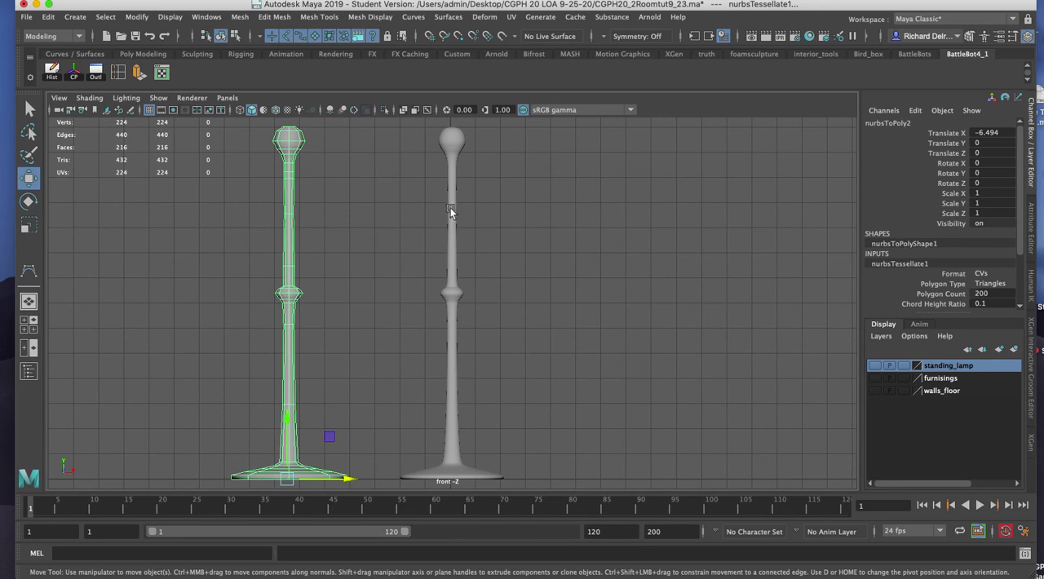
Inspect the NURBS lamp's control vertices, then reselect revolvedSurface11 as an object.
{"action": "right_click", "coordinate": [453, 211]}
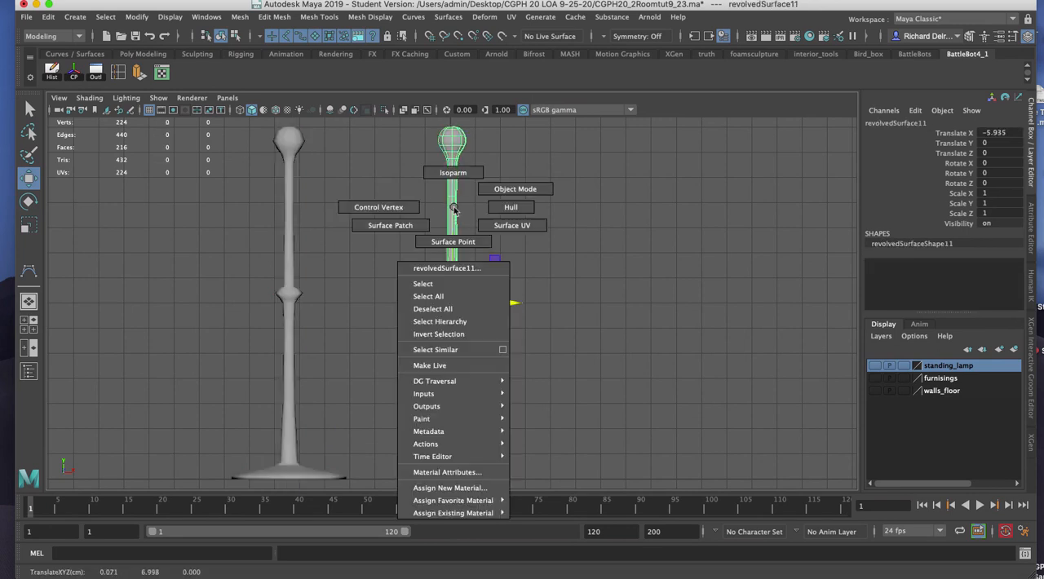
{"action": "left_click", "coordinate": [379, 206]}
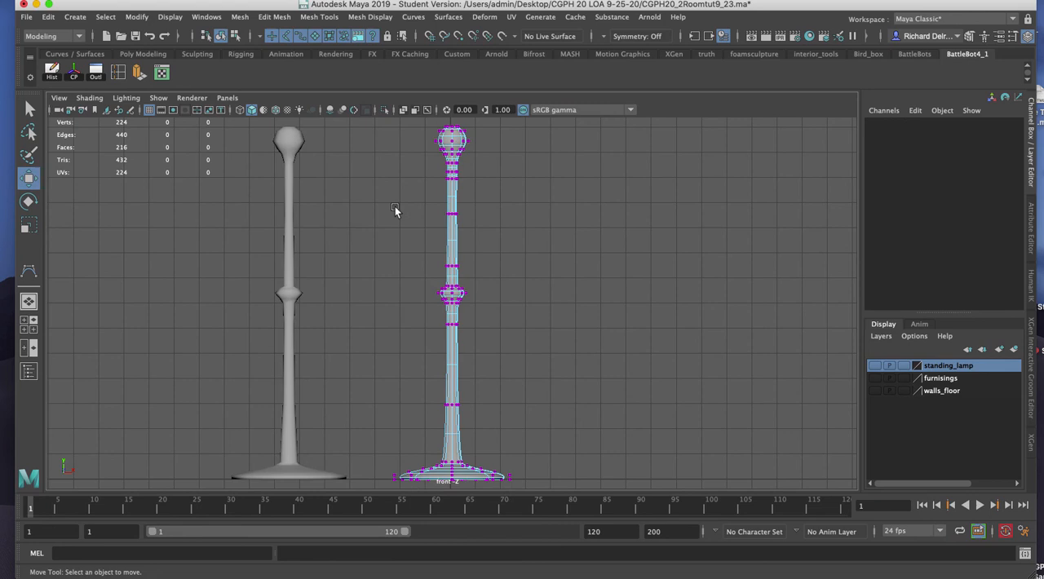
{"action": "mouse_move", "coordinate": [629, 335]}
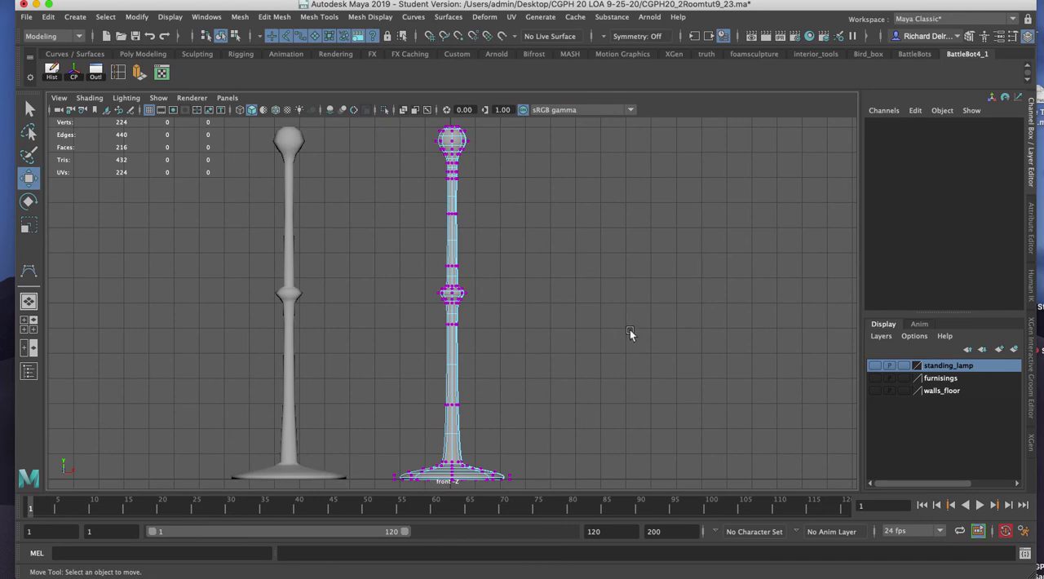
{"action": "mouse_move", "coordinate": [269, 248]}
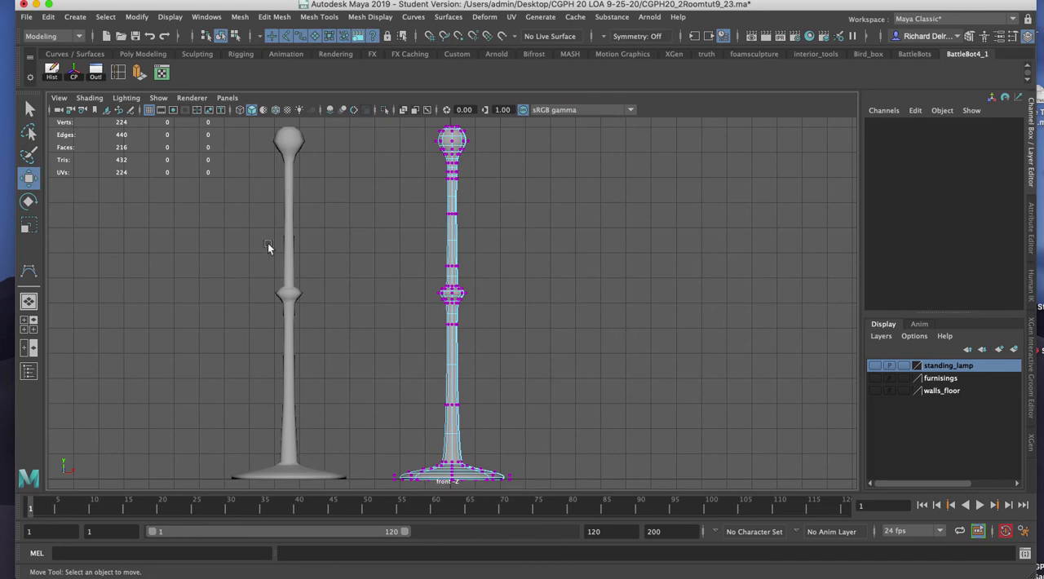
{"action": "mouse_move", "coordinate": [422, 205]}
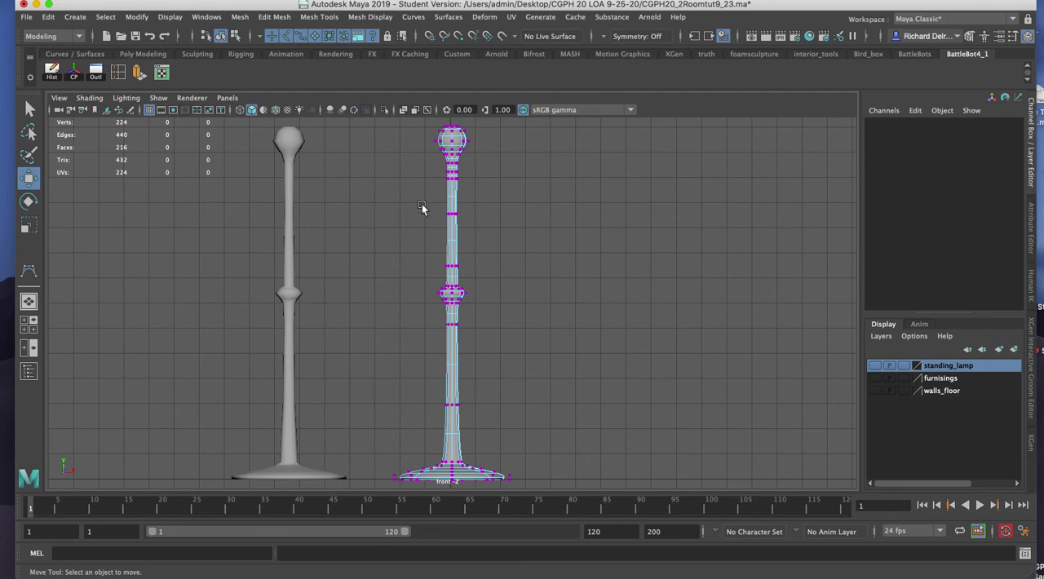
{"action": "left_click", "coordinate": [452, 214]}
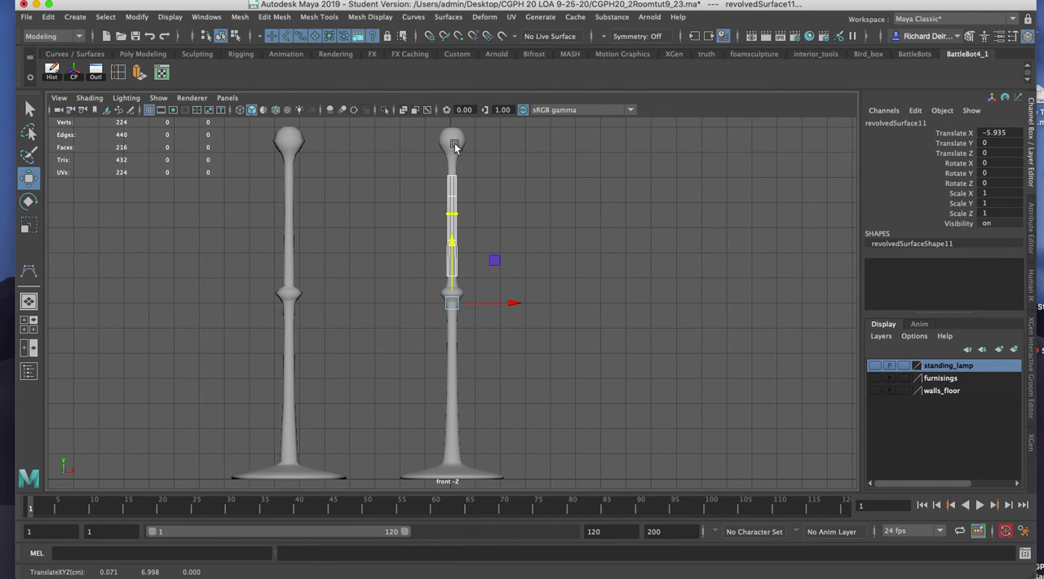
{"action": "right_click", "coordinate": [453, 145]}
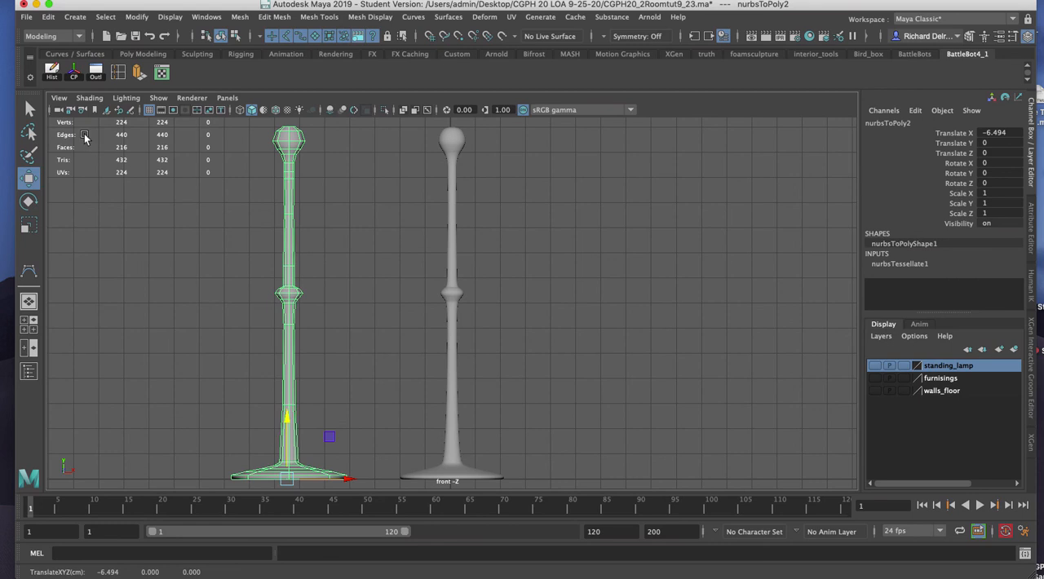
Select the polygon lamp nurbsToPoly2 in place of the NURBS original.
{"action": "left_click", "coordinate": [51, 72]}
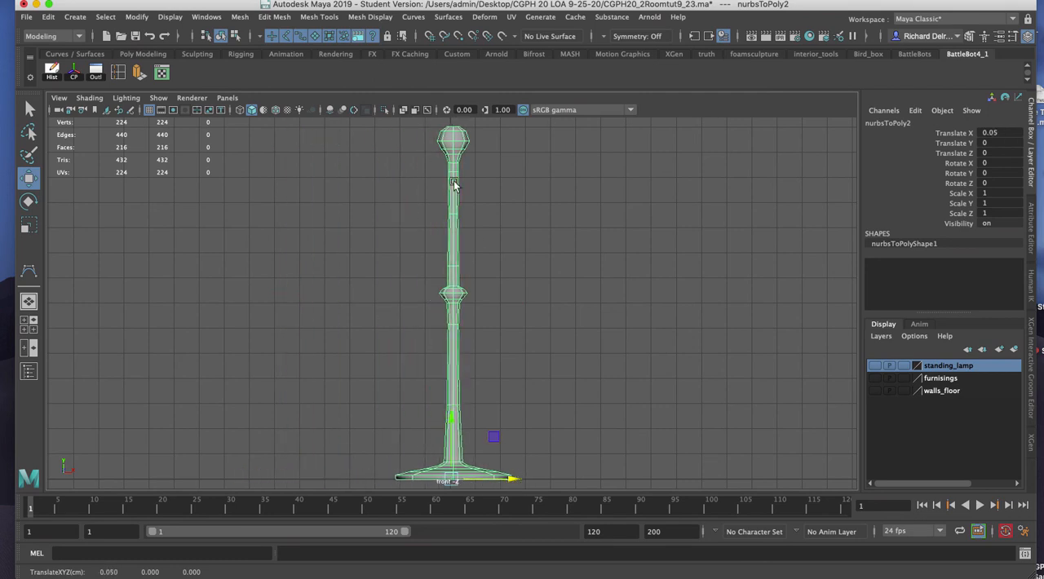
Assign a new aiStandardSurface material to the lamp mesh and rename it lamp1.
{"action": "right_click", "coordinate": [453, 181]}
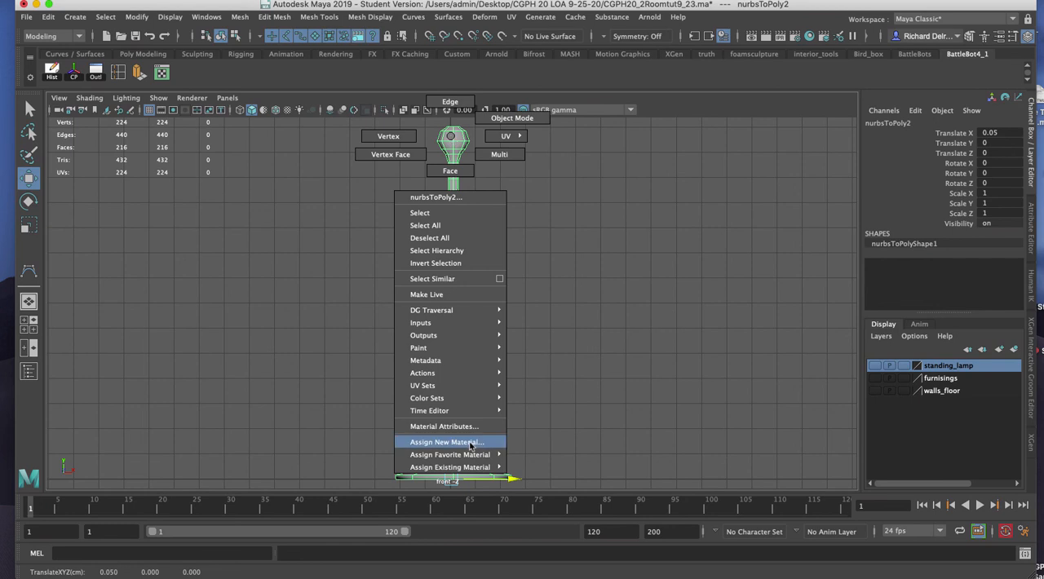
{"action": "left_click", "coordinate": [447, 441]}
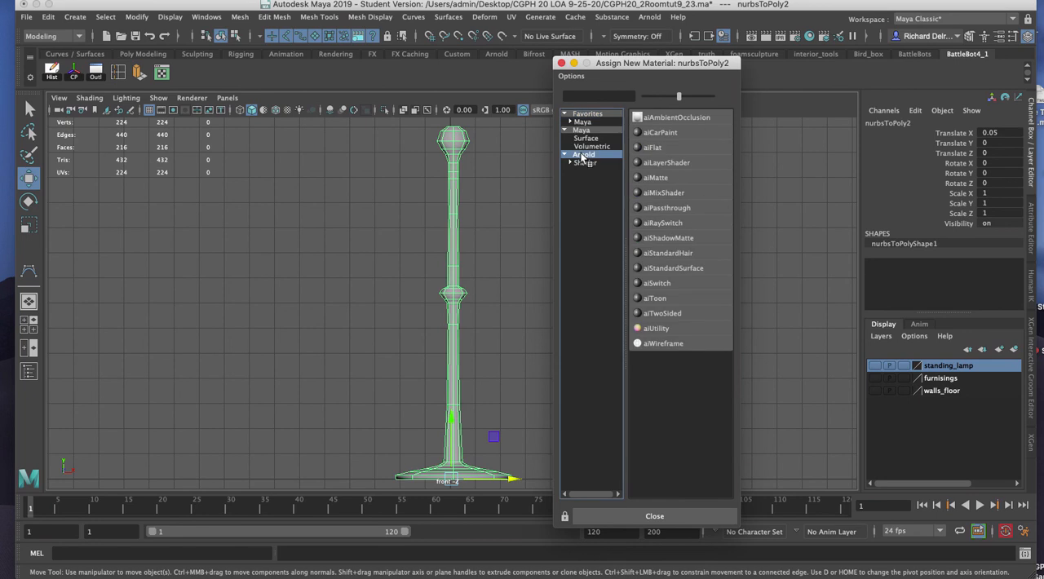
{"action": "left_click", "coordinate": [673, 267]}
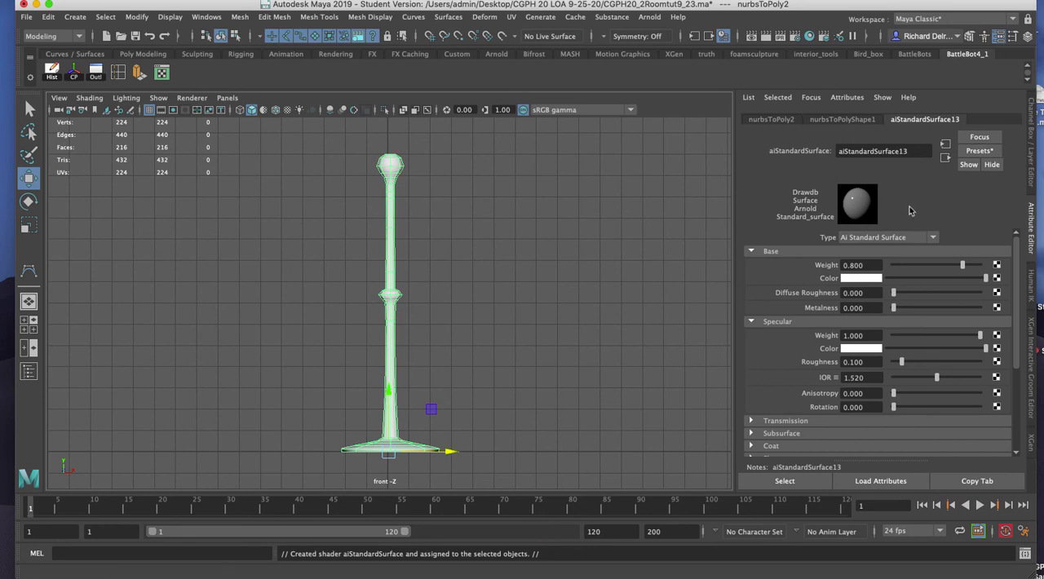
{"action": "double_click", "coordinate": [884, 151]}
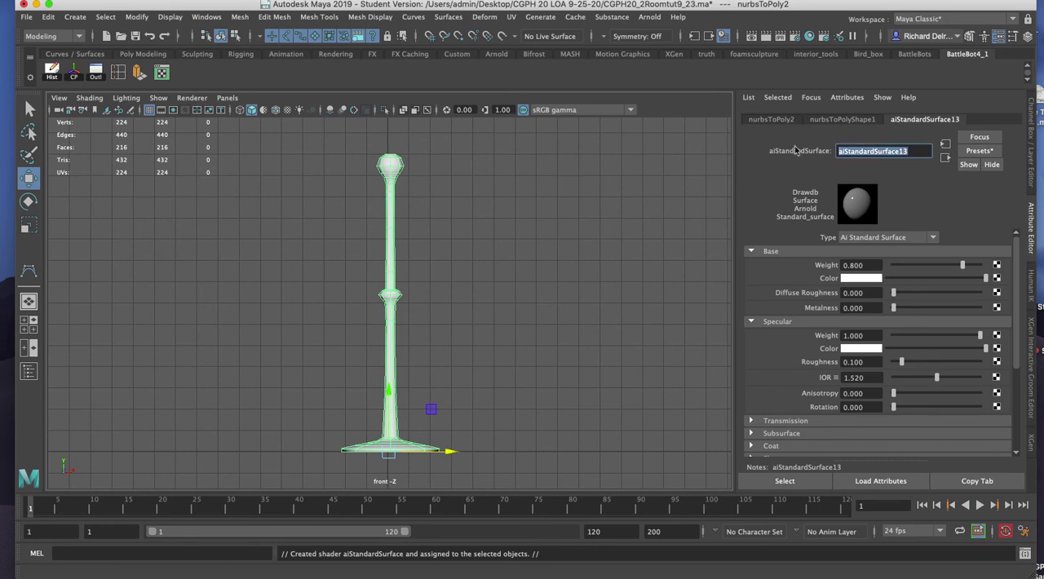
{"action": "type", "text": "lam"}
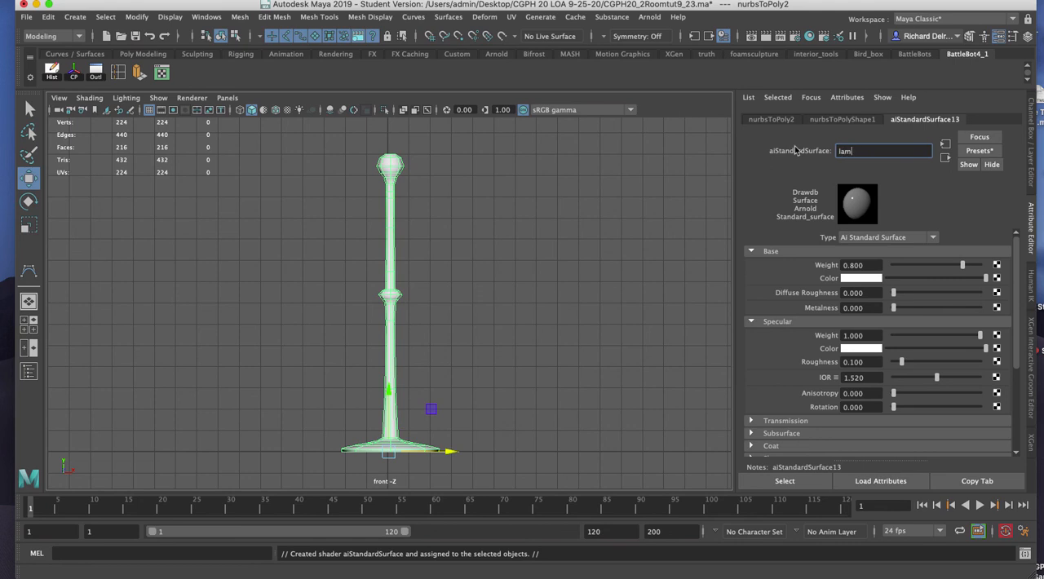
{"action": "type", "text": "lamp1"}
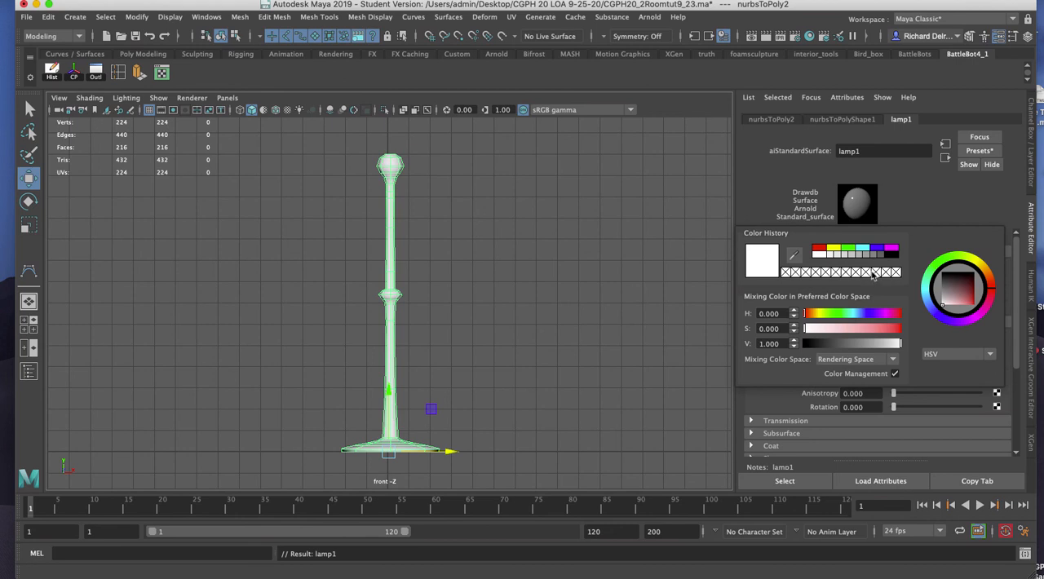
Give lamp1 a yellow-brown base colour and close the material browser.
{"action": "left_click", "coordinate": [966, 302]}
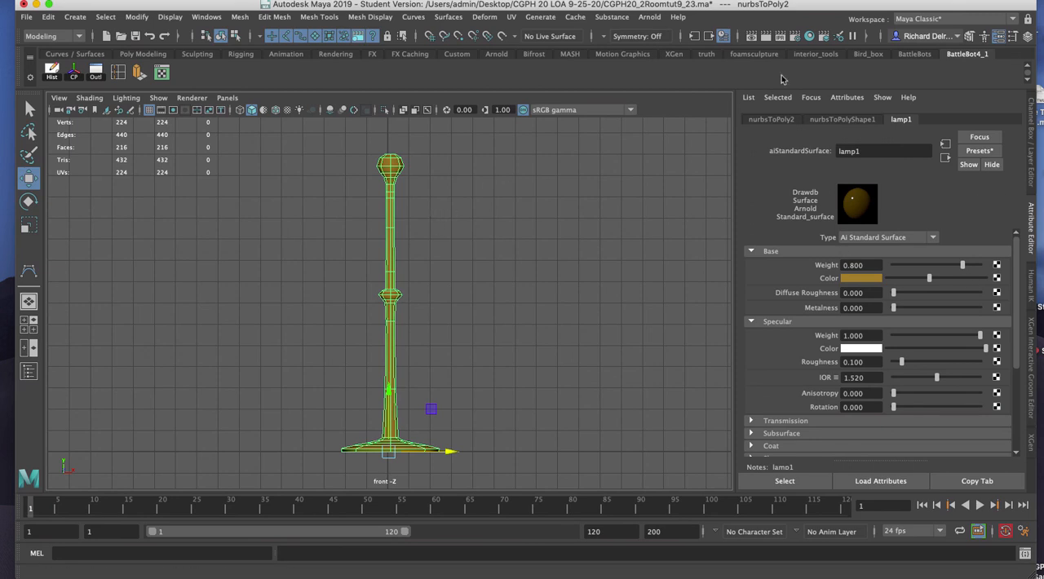
{"action": "mouse_move", "coordinate": [802, 67]}
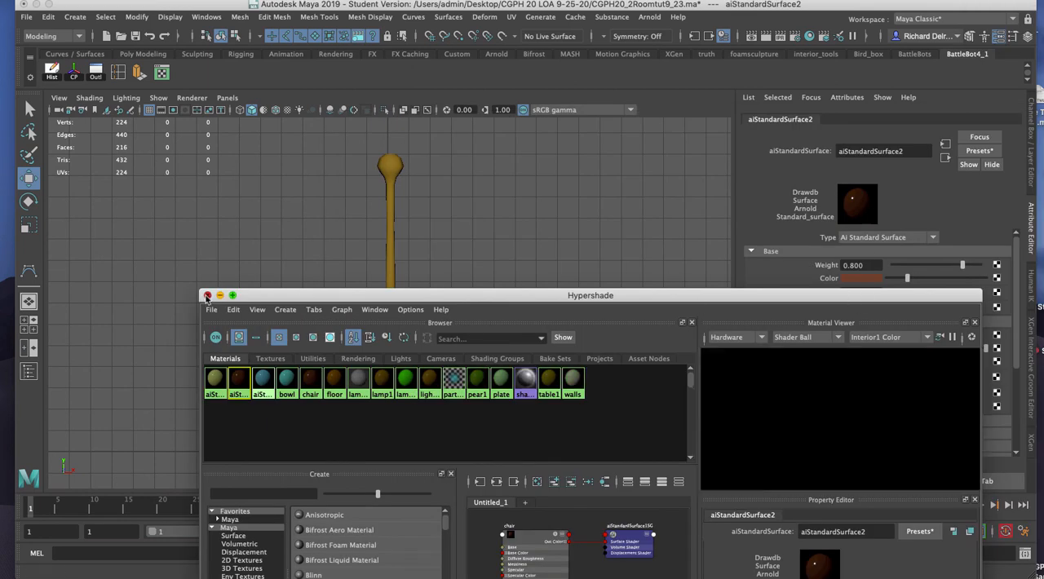
{"action": "left_click", "coordinate": [208, 295]}
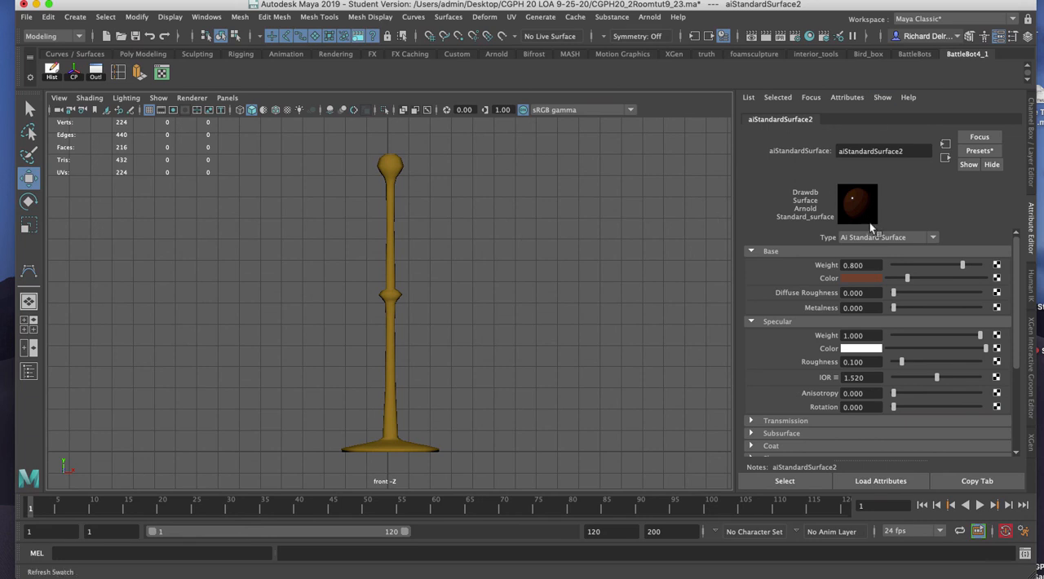
{"action": "mouse_move", "coordinate": [519, 219]}
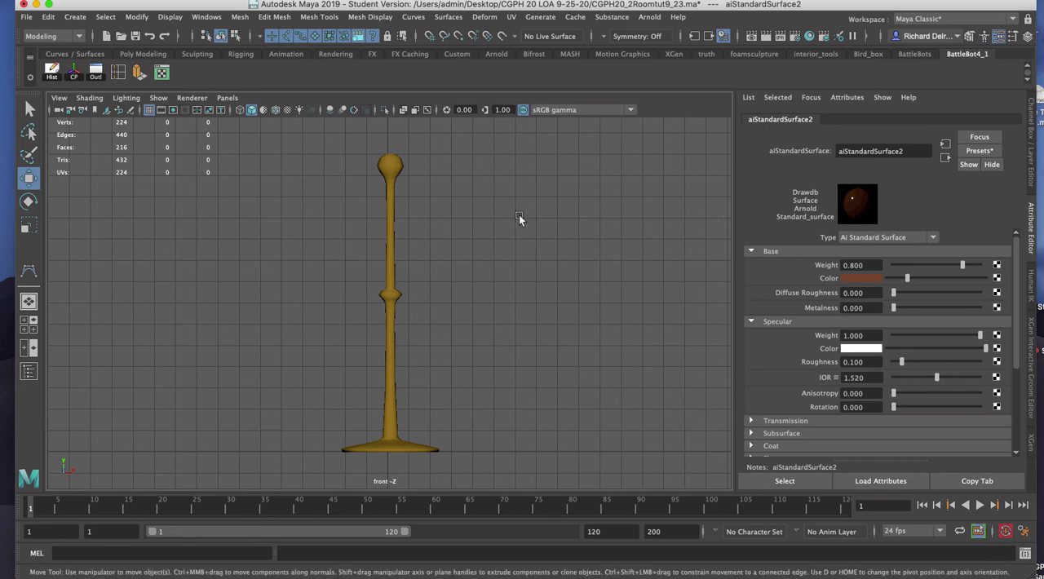
{"action": "mouse_move", "coordinate": [431, 200]}
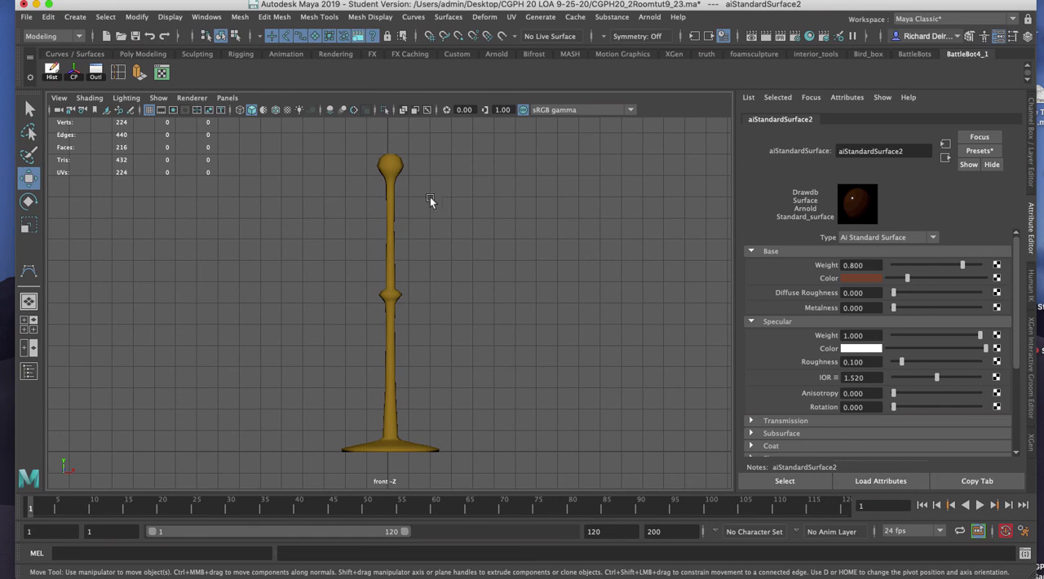
{"action": "mouse_move", "coordinate": [345, 134]}
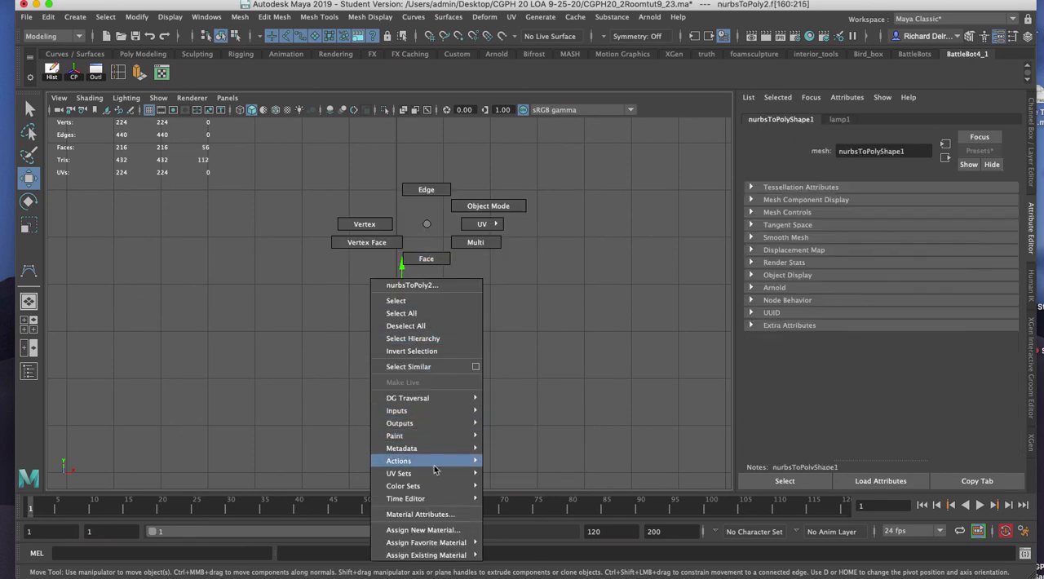
{"action": "mouse_move", "coordinate": [439, 530]}
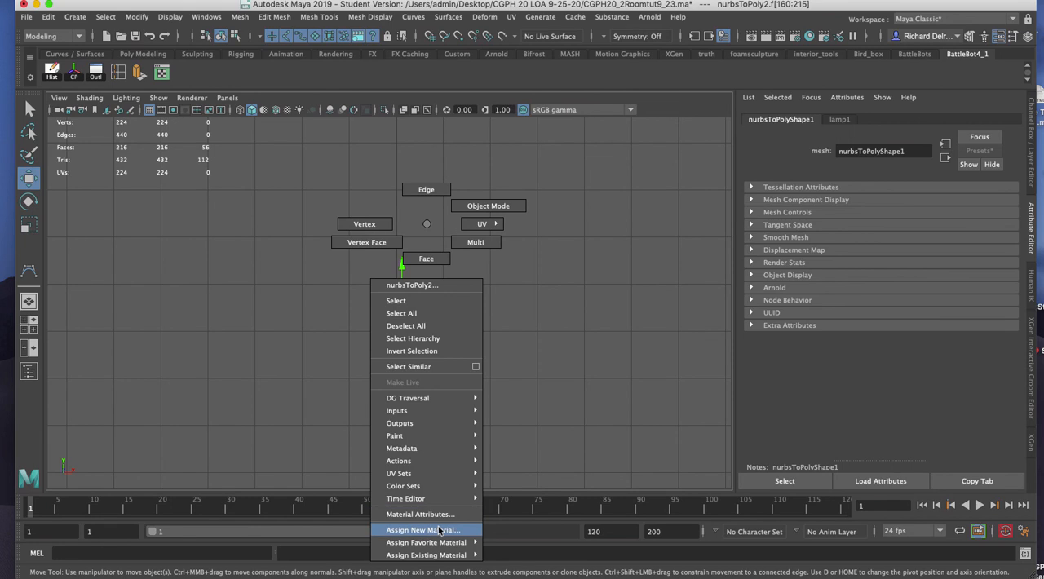
Assign a new aiStandardSurface material to the bulb faces and pick its base colour.
{"action": "left_click", "coordinate": [422, 529]}
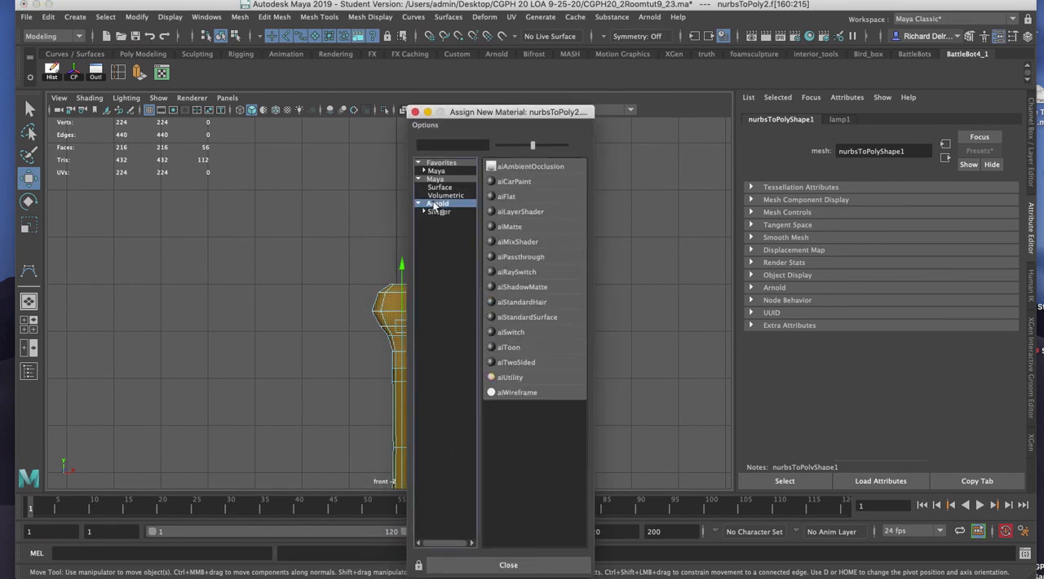
{"action": "left_click", "coordinate": [527, 316]}
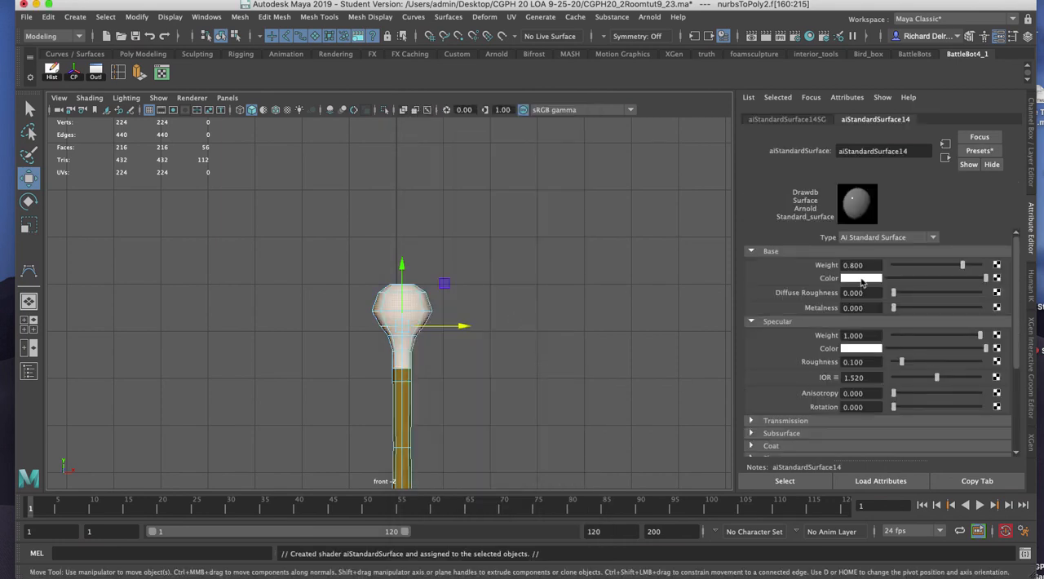
{"action": "left_click", "coordinate": [863, 278]}
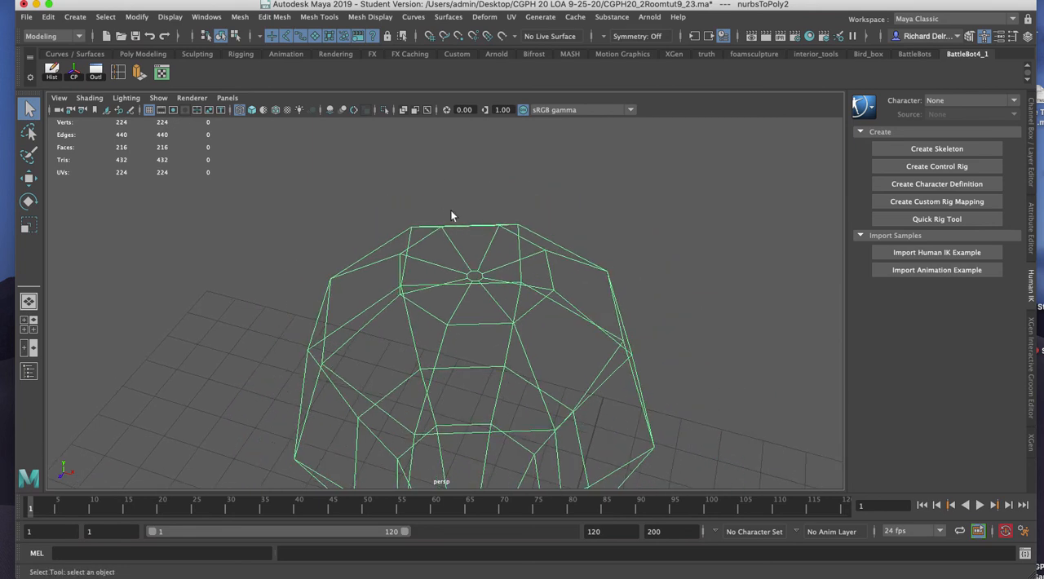
Show the lamp smooth-shaded and orbit around the bulb top to reveal the hole.
{"action": "key", "text": "5"}
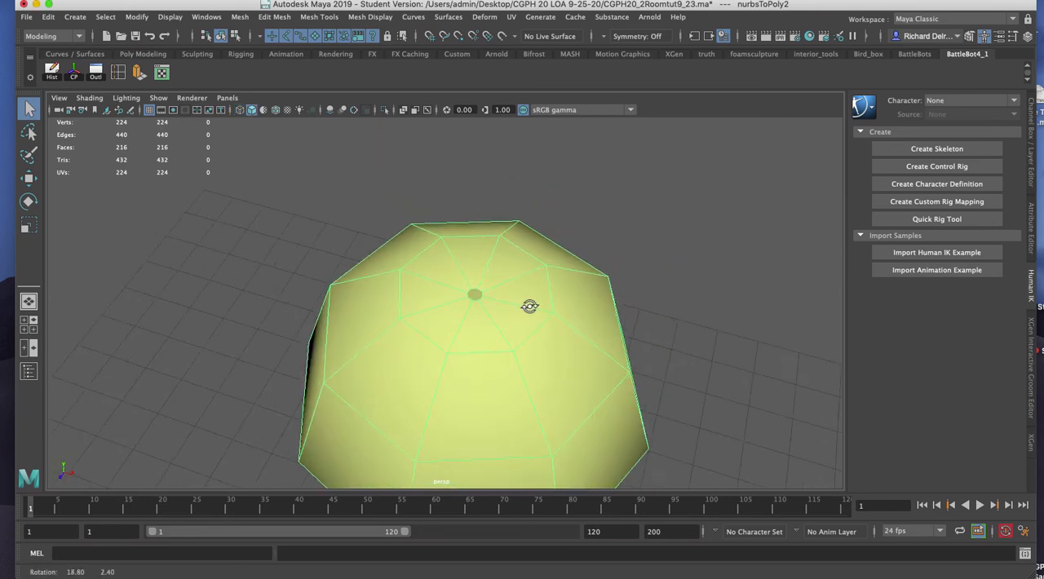
{"action": "left_click_drag", "start_coordinate": [530, 306], "coordinate": [471, 306]}
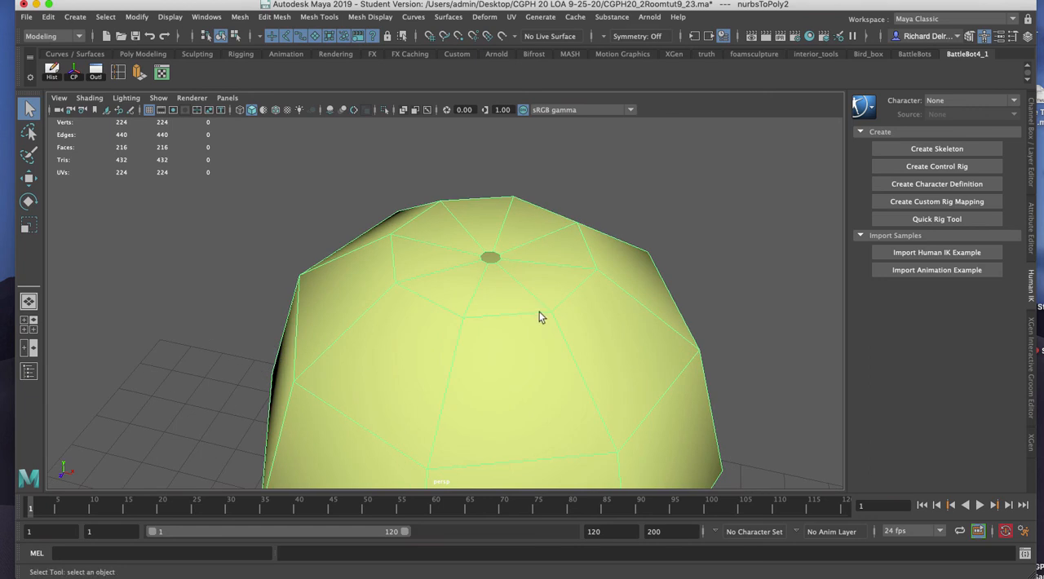
{"action": "mouse_move", "coordinate": [515, 276]}
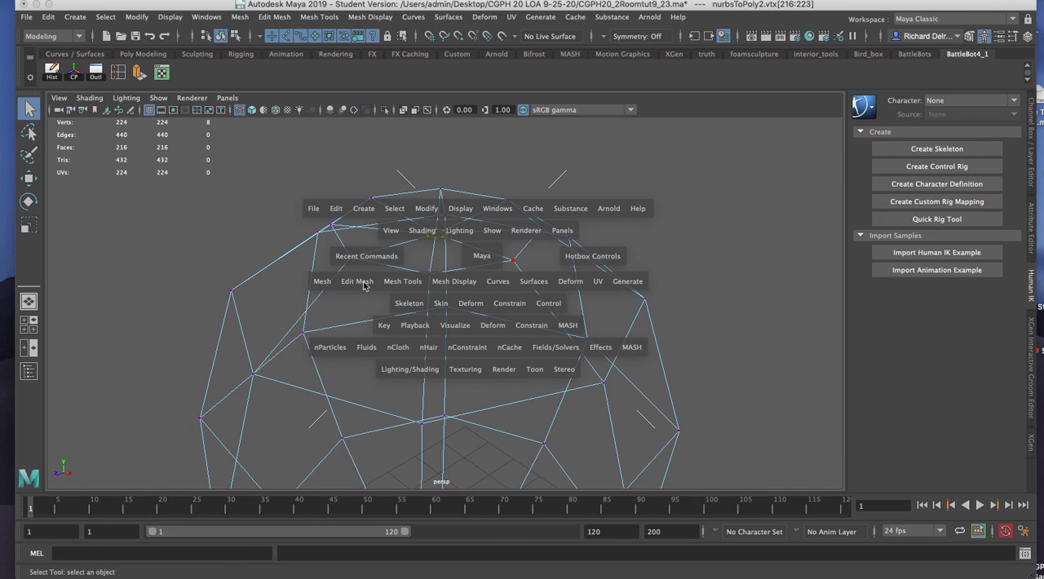
Merge the vertices around the bulb's top hole into one.
{"action": "left_click", "coordinate": [357, 281]}
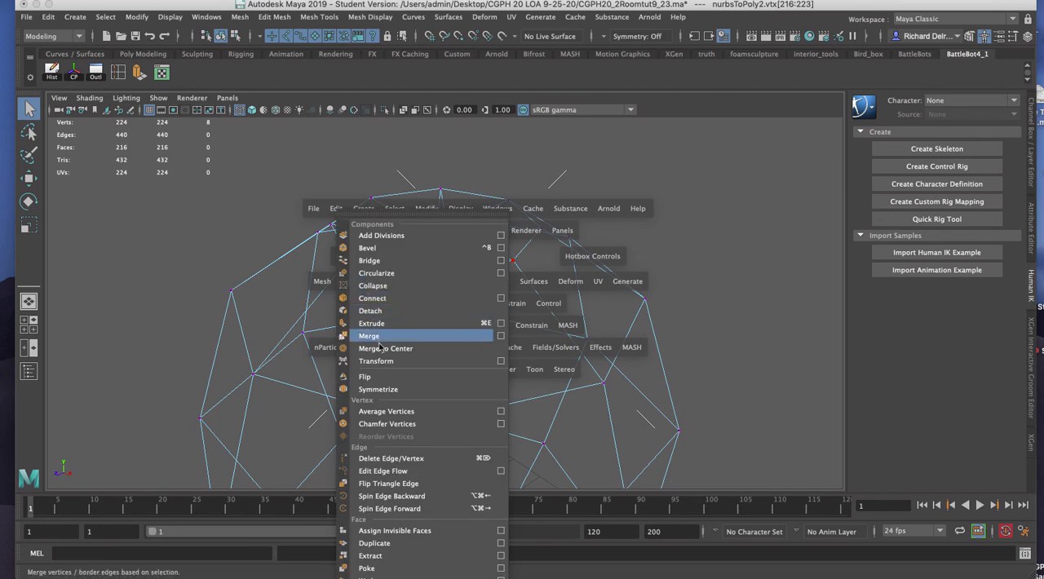
{"action": "left_click", "coordinate": [369, 336]}
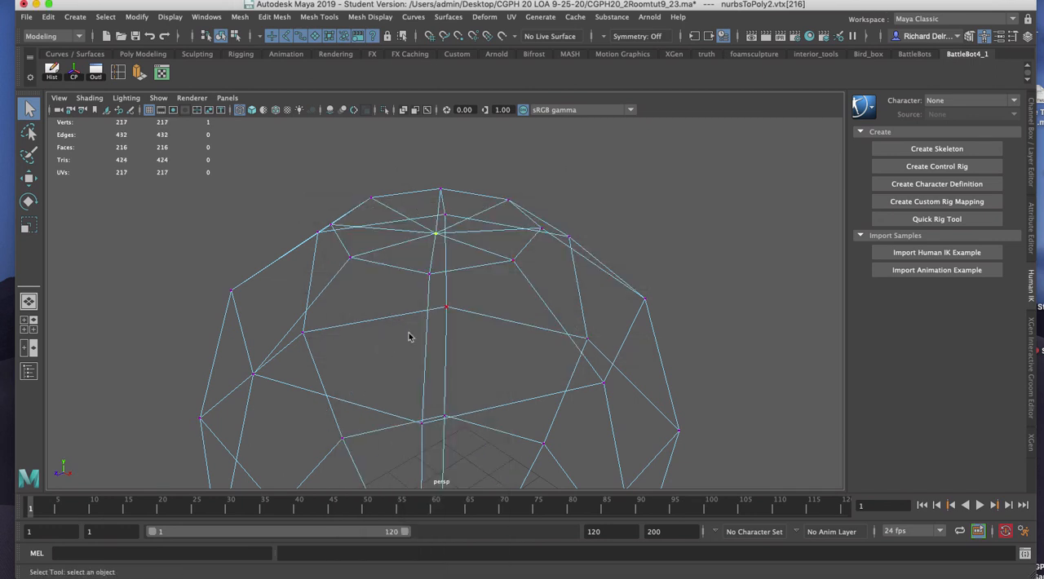